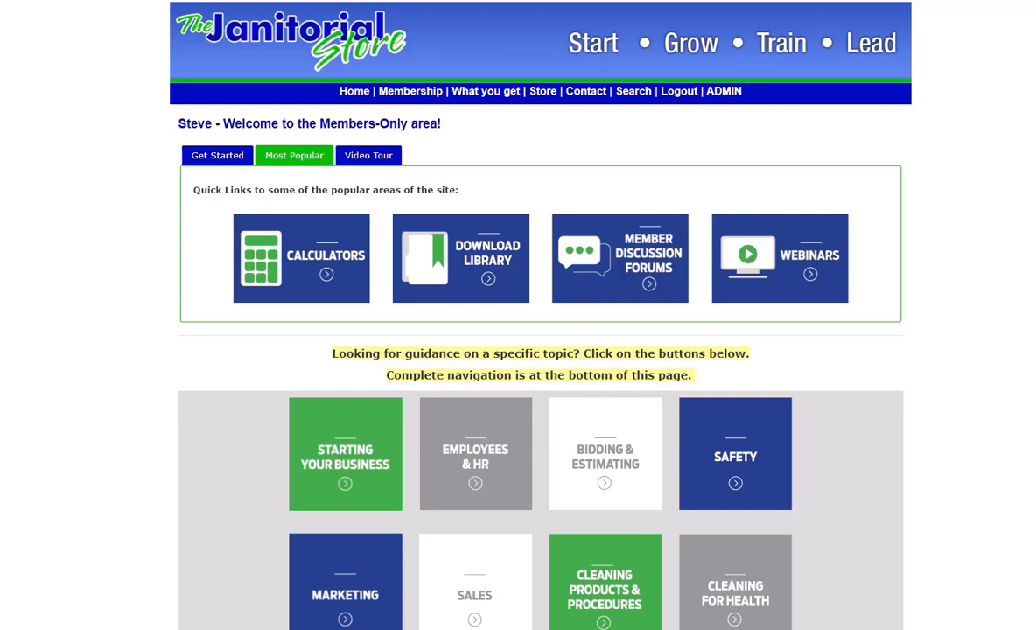
{"action": "mouse_move", "coordinate": [137, 198]}
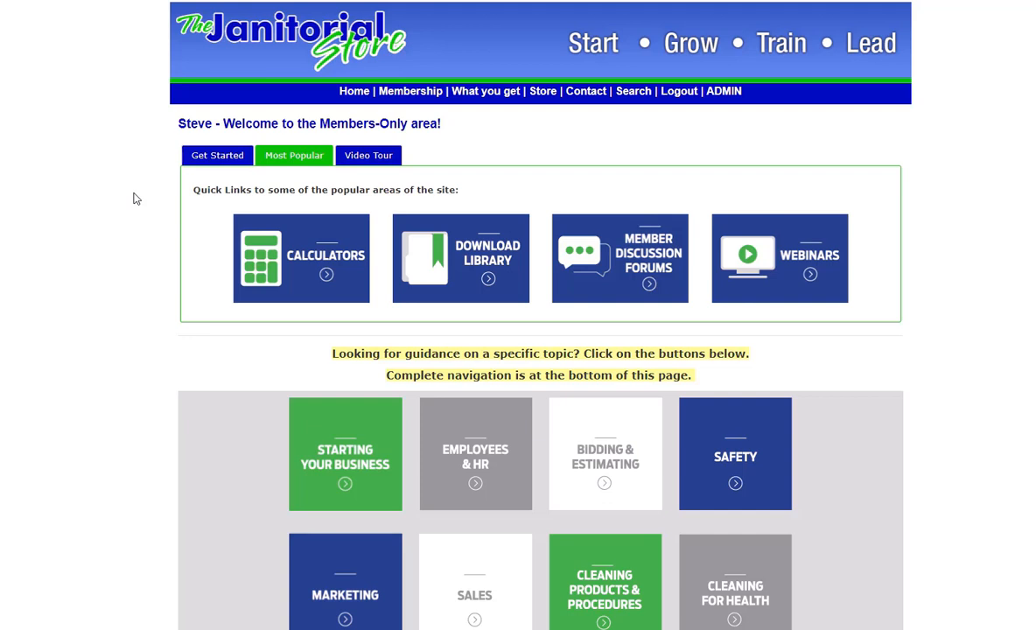
{"action": "mouse_move", "coordinate": [206, 188]}
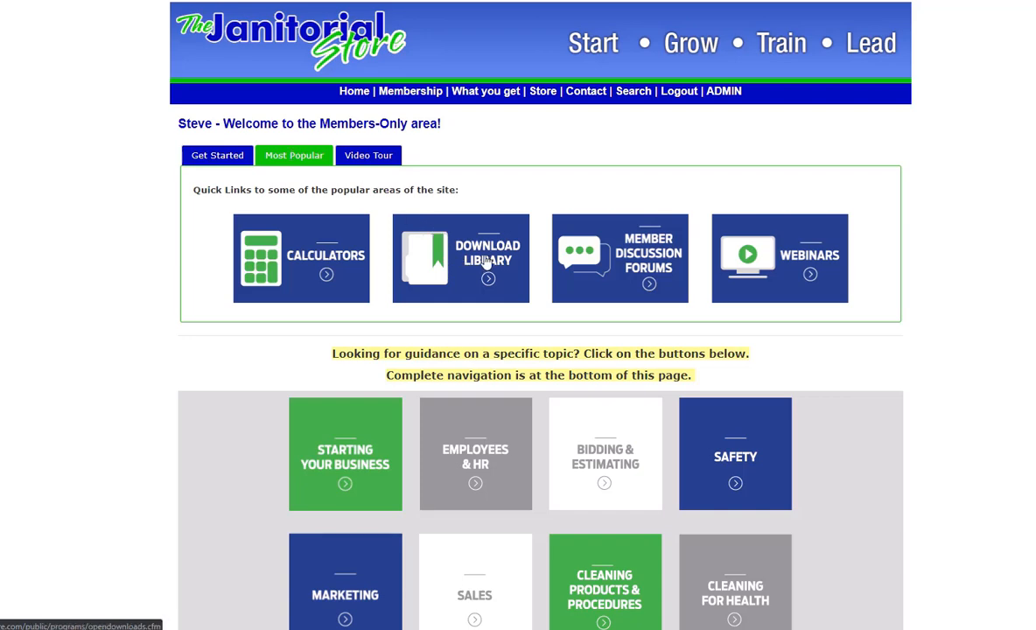
- Go to the Download Library from the members home page and view its category list
{"action": "left_click", "coordinate": [461, 258]}
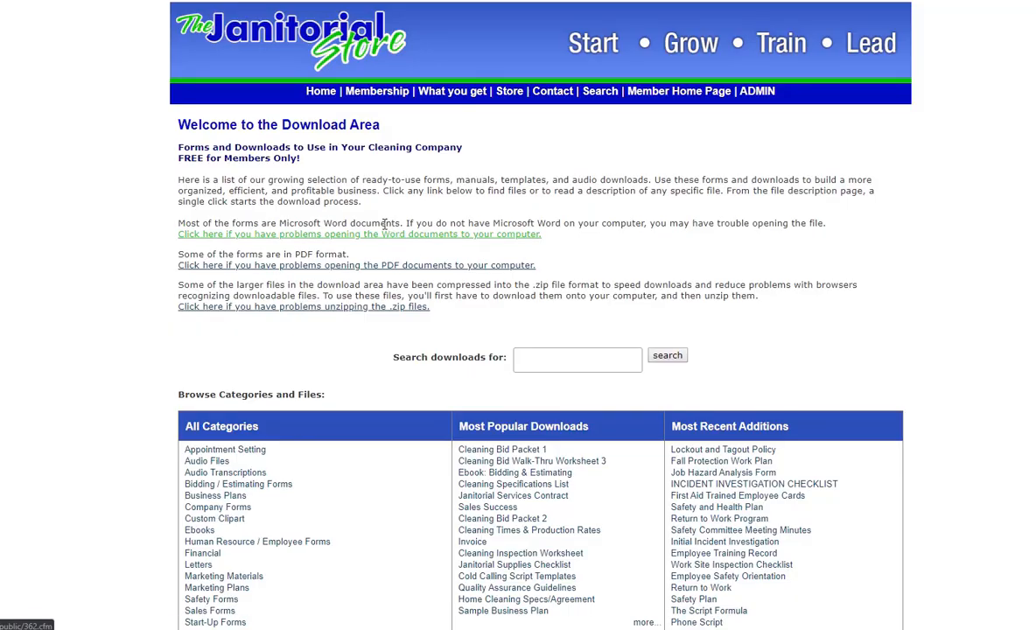
{"action": "scroll", "scroll_direction": "down", "scroll_amount": 3}
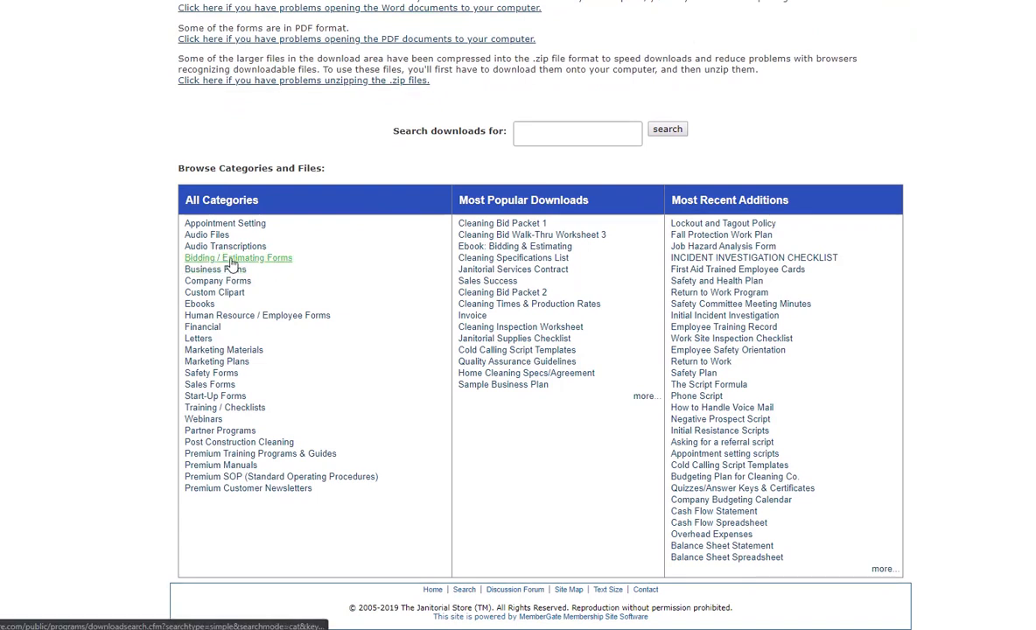
- List the 73 Bidding / Estimating Forms files and scroll to the Janitorial Service Proposal
{"action": "left_click", "coordinate": [238, 257]}
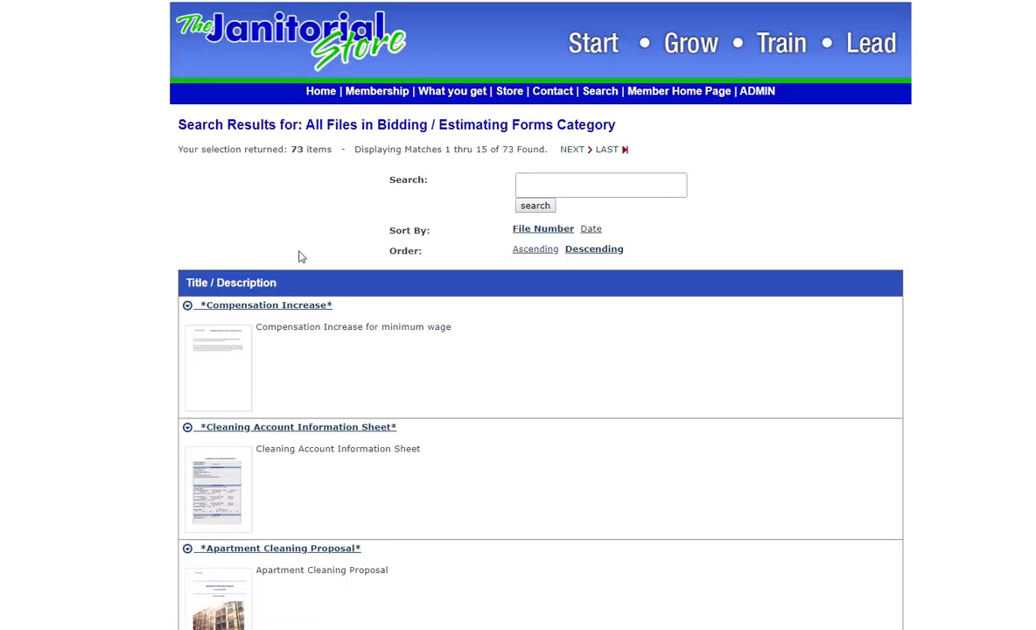
{"action": "scroll", "scroll_direction": "down", "scroll_amount": 3}
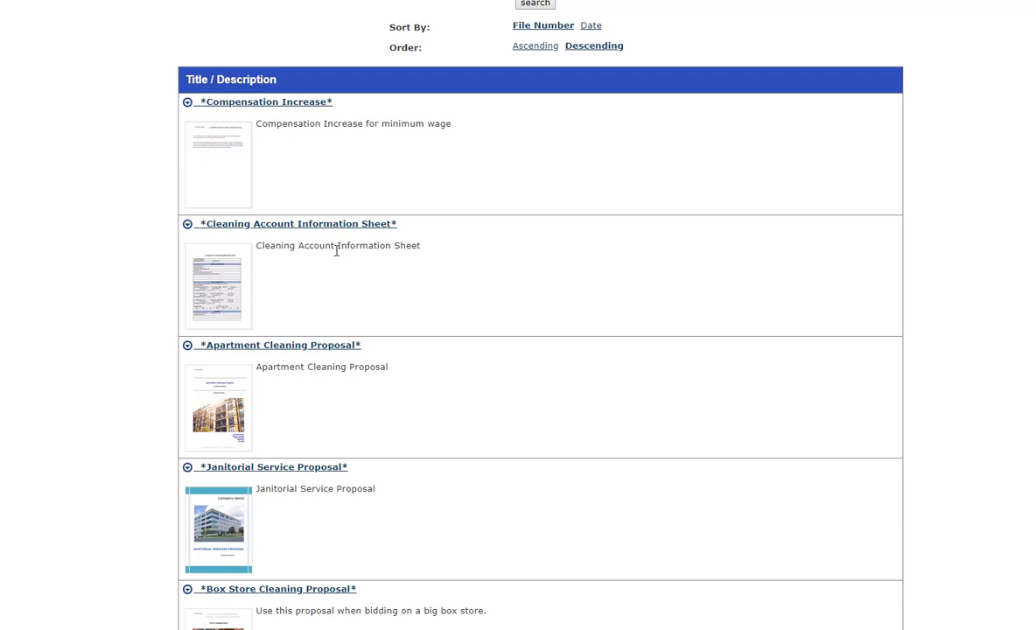
{"action": "mouse_move", "coordinate": [317, 358]}
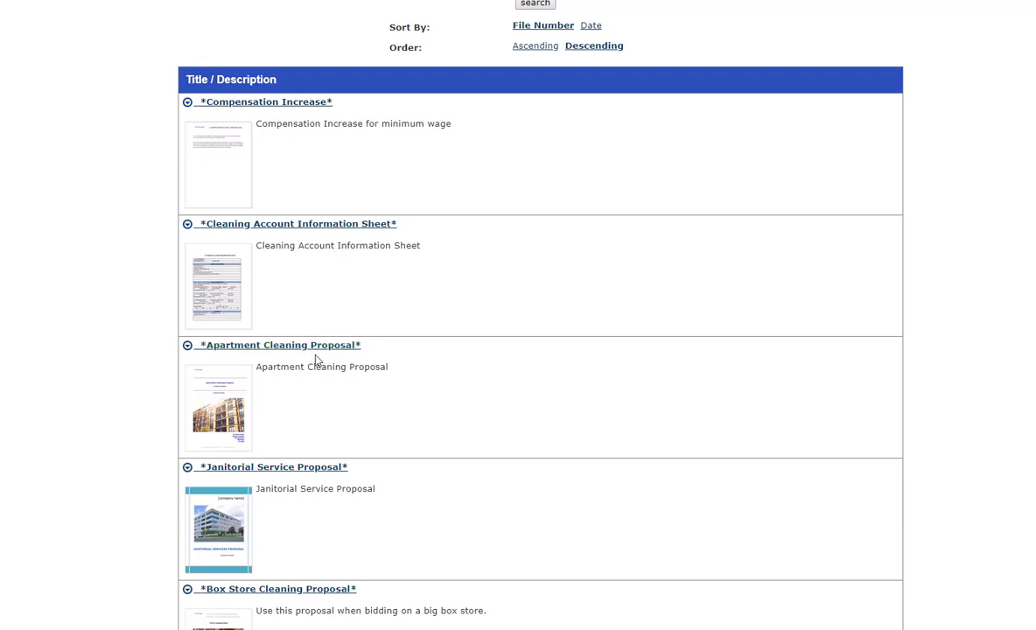
{"action": "mouse_move", "coordinate": [308, 277]}
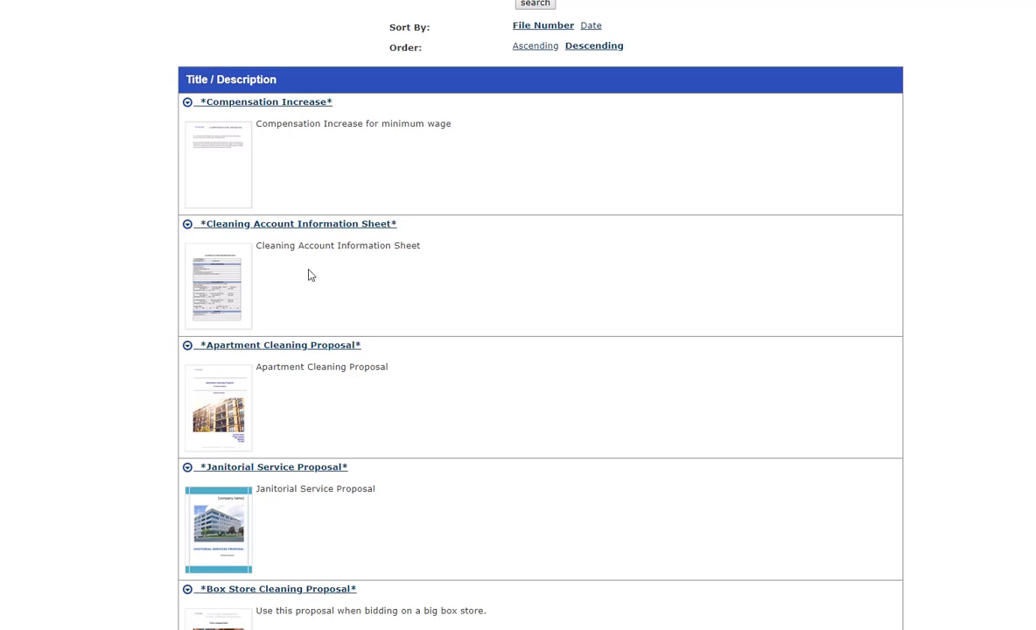
{"action": "mouse_move", "coordinate": [285, 364]}
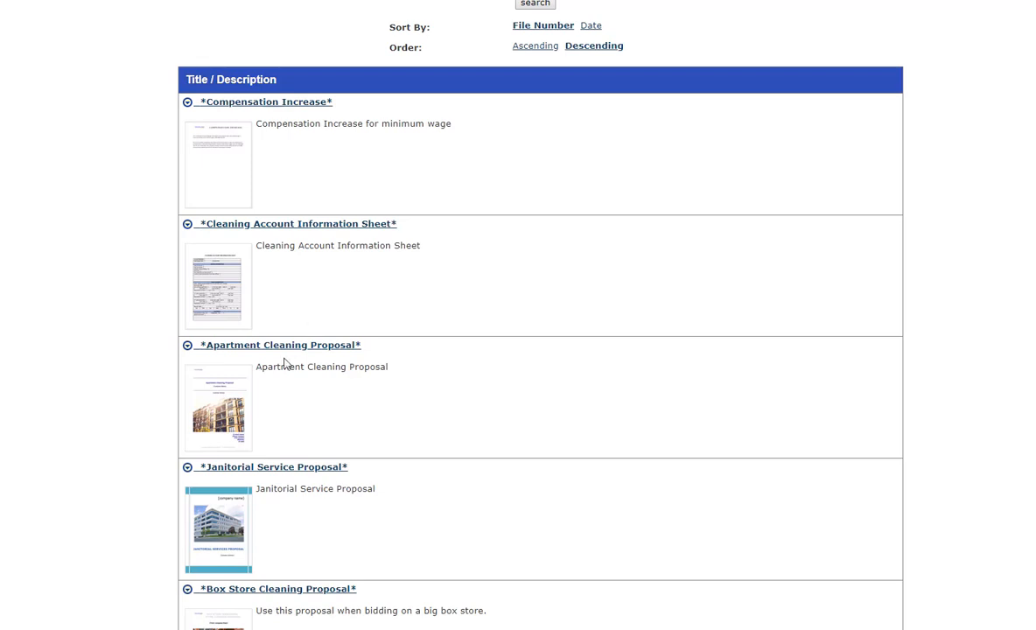
{"action": "scroll", "scroll_direction": "down", "scroll_amount": 3}
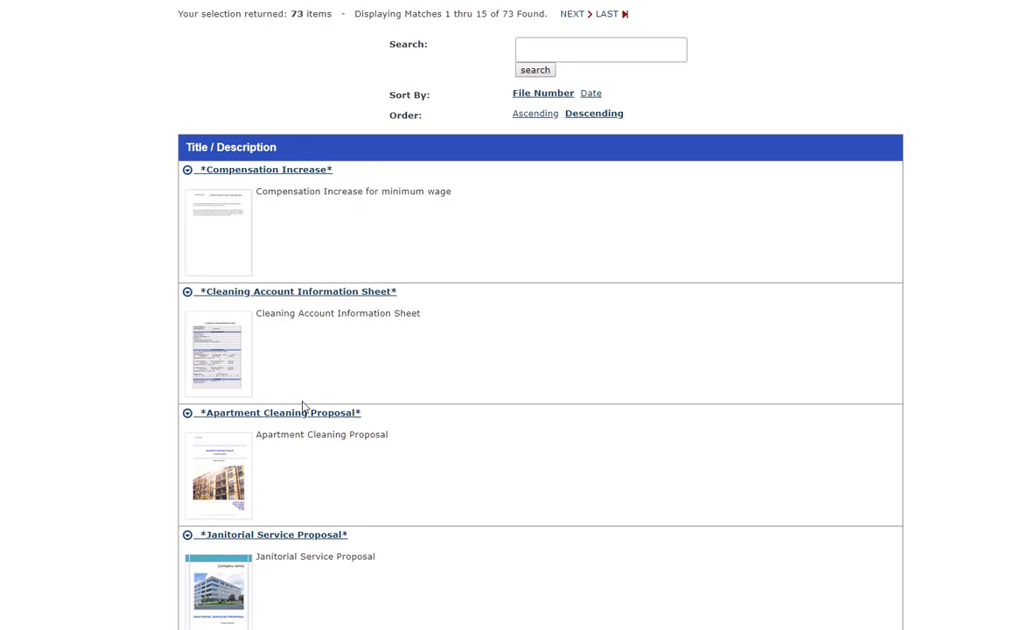
{"action": "scroll", "scroll_direction": "down", "scroll_amount": 3}
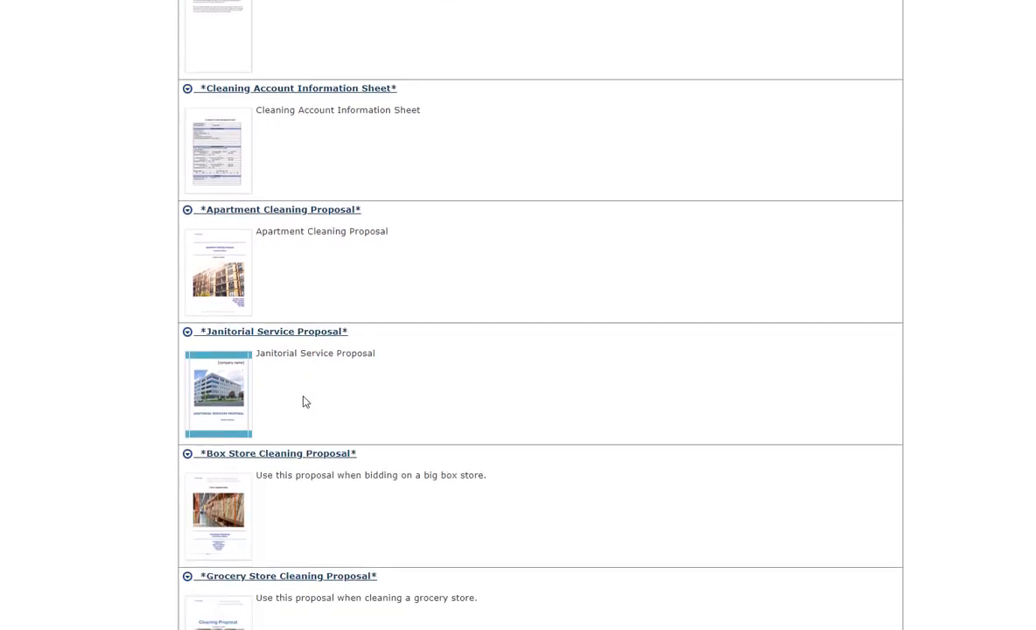
{"action": "scroll", "scroll_direction": "down", "scroll_amount": 3}
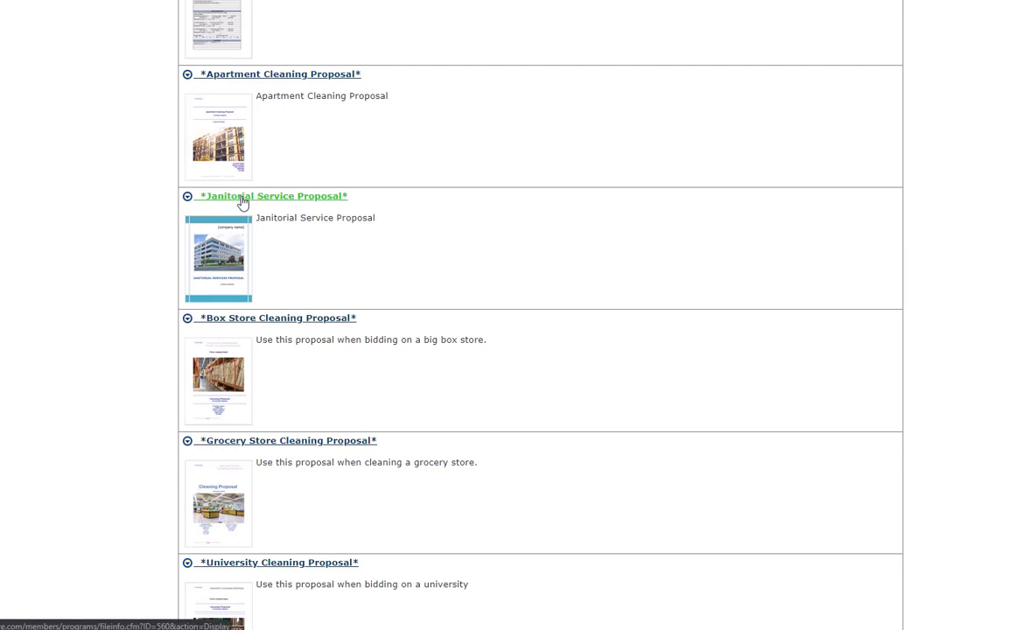
- Download the Janitorial Service Proposal .docx and open it from the browser's download bar
{"action": "left_click", "coordinate": [273, 196]}
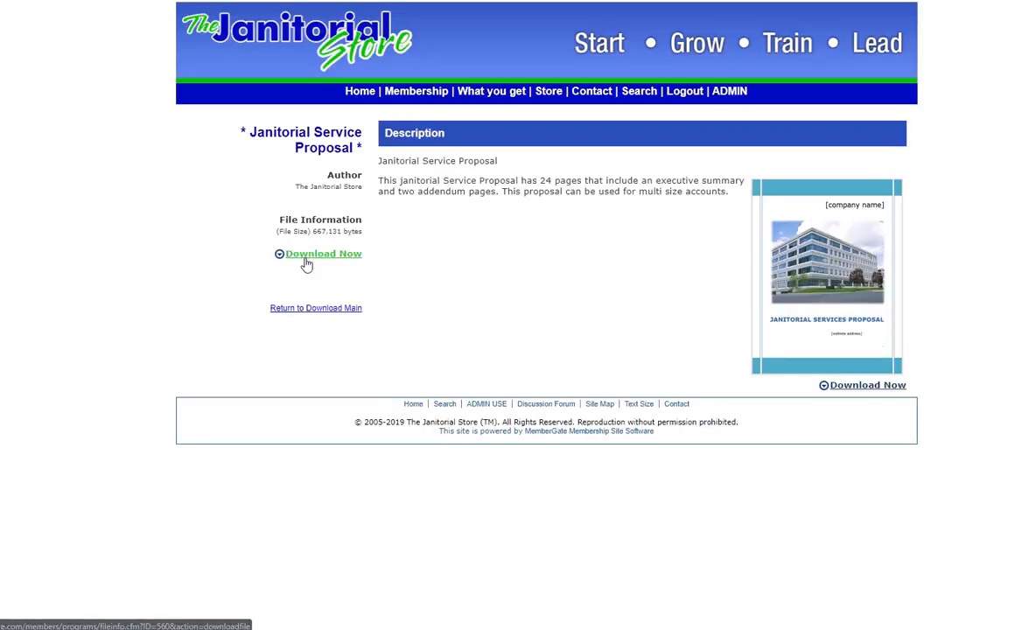
{"action": "left_click", "coordinate": [322, 254]}
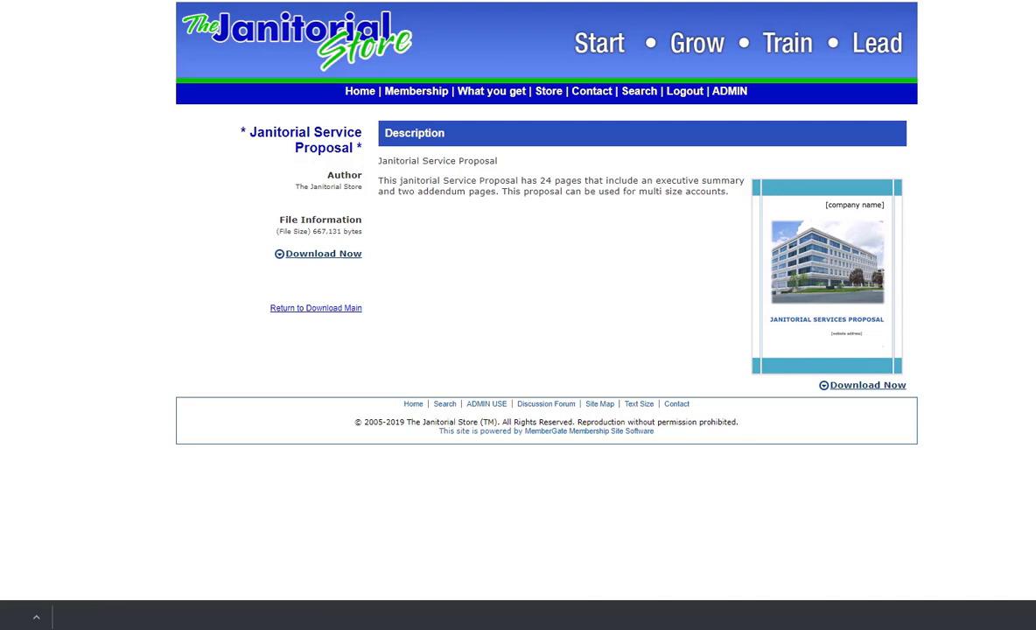
{"action": "left_click", "coordinate": [322, 254]}
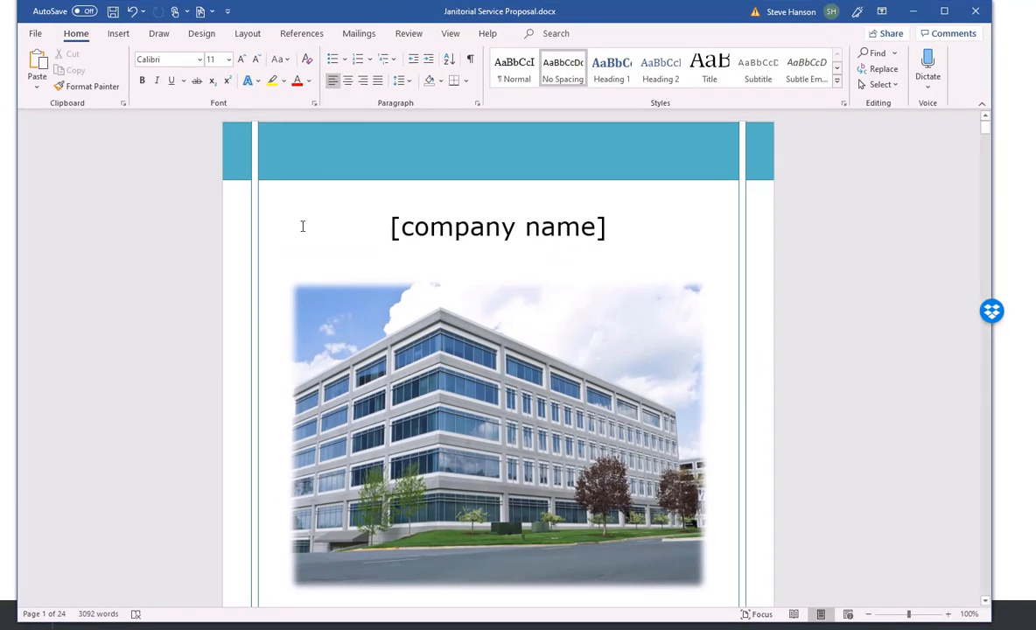
{"action": "mouse_move", "coordinate": [353, 248]}
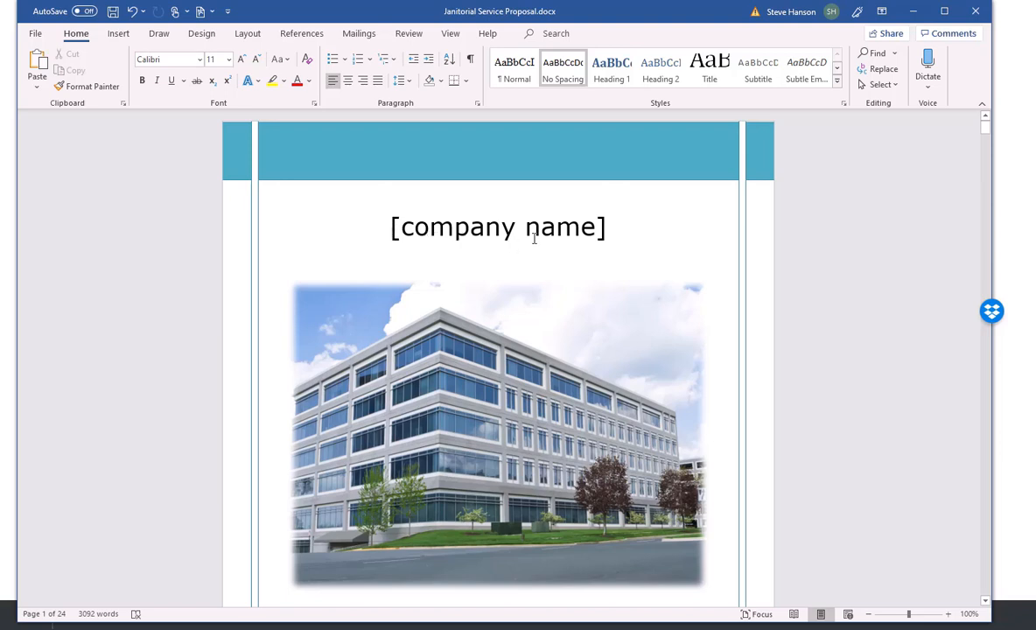
- Scroll from the proposal's cover page through the Table of Contents ending at Addendum 2, page 24
{"action": "scroll", "scroll_direction": "down", "scroll_amount": 3}
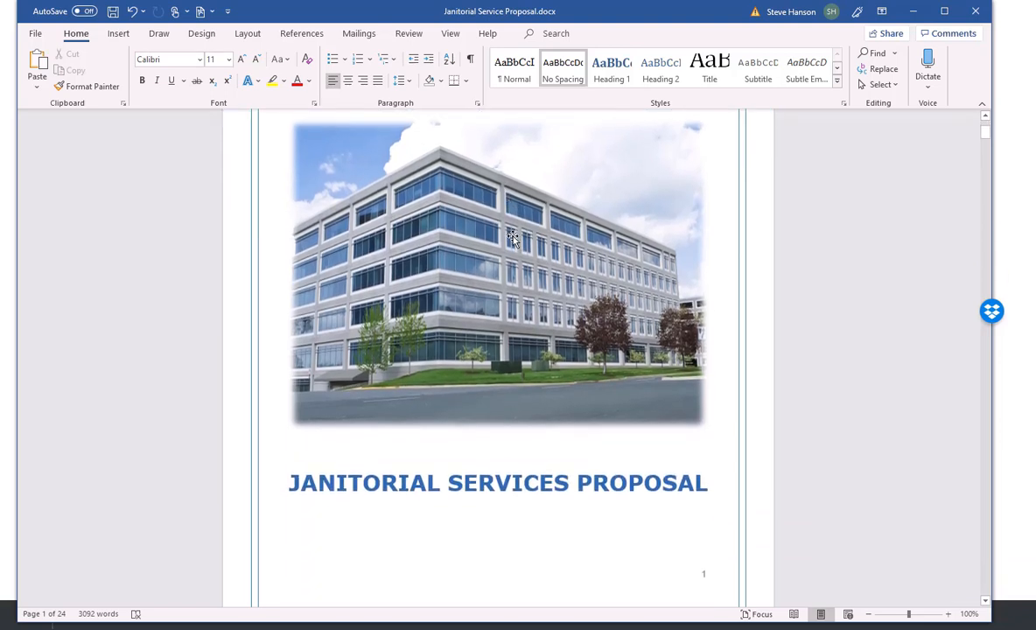
{"action": "scroll", "scroll_direction": "down", "scroll_amount": 3}
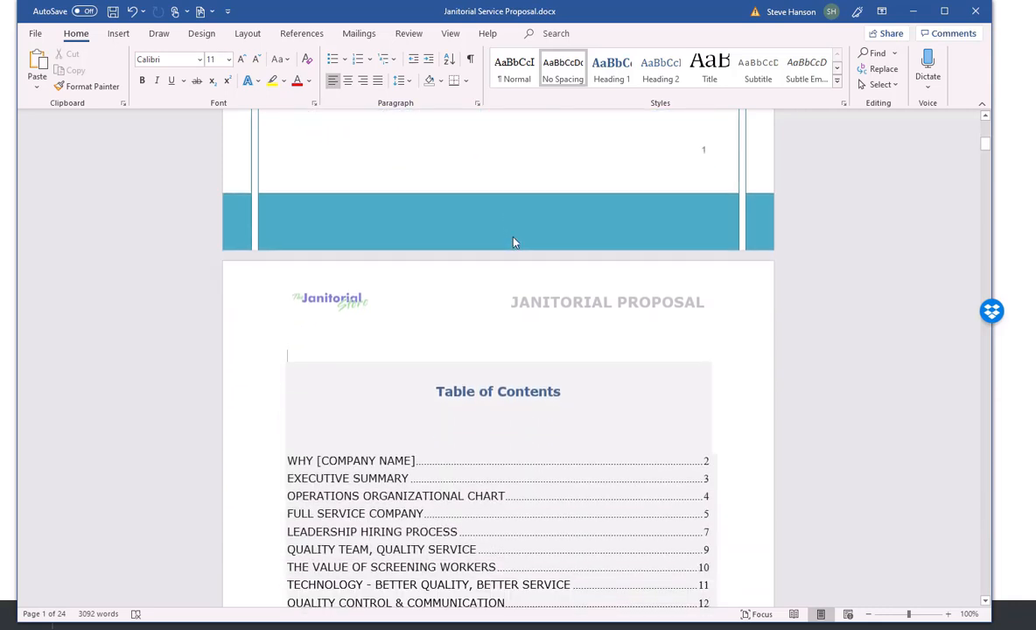
{"action": "scroll", "scroll_direction": "down", "scroll_amount": 3}
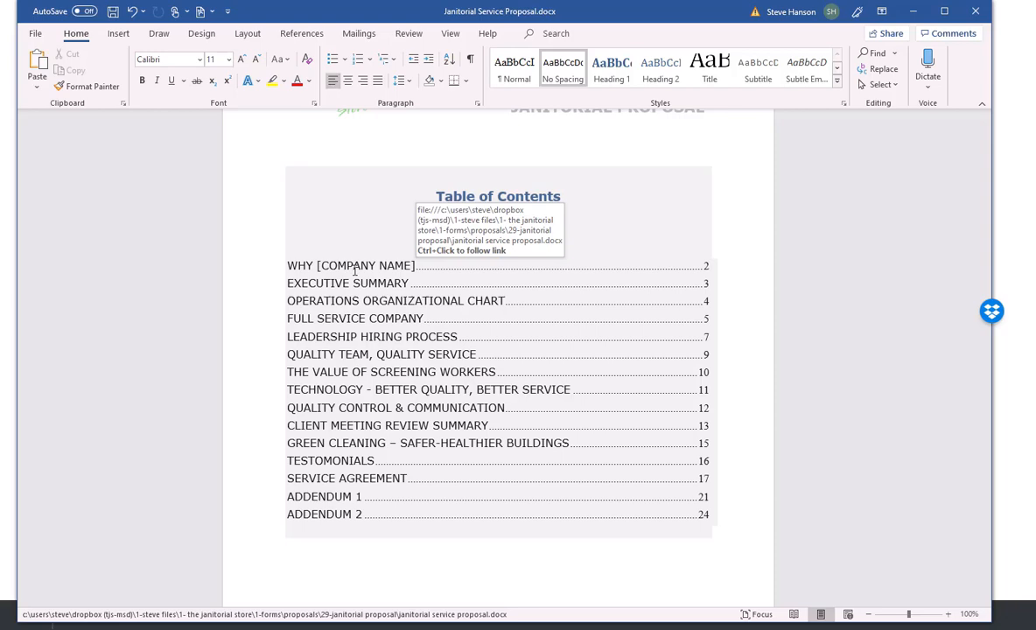
{"action": "scroll", "scroll_direction": "down", "scroll_amount": 3}
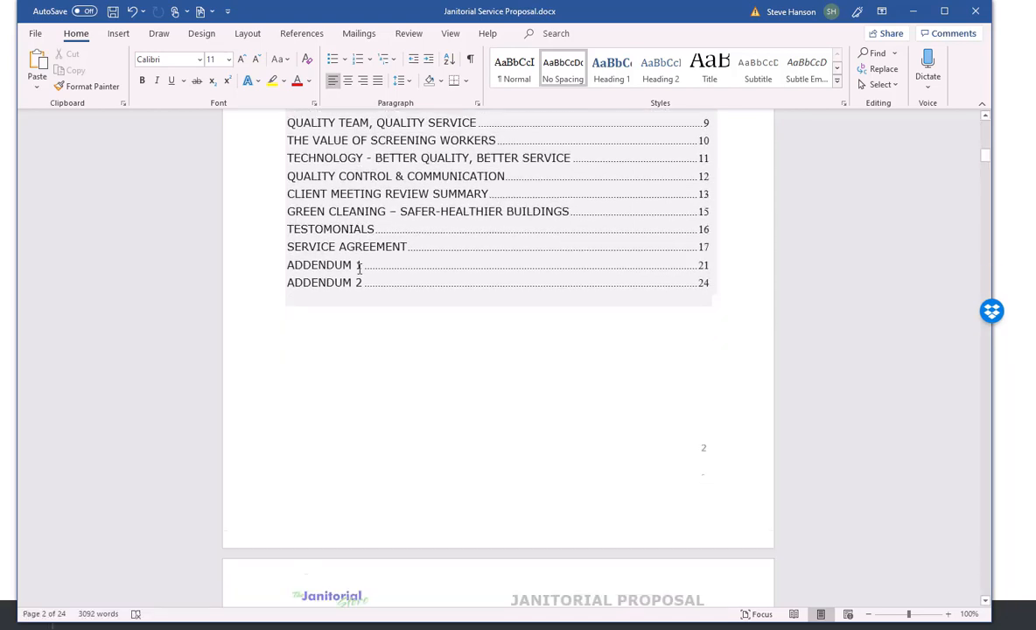
{"action": "scroll", "scroll_direction": "down", "scroll_amount": 3}
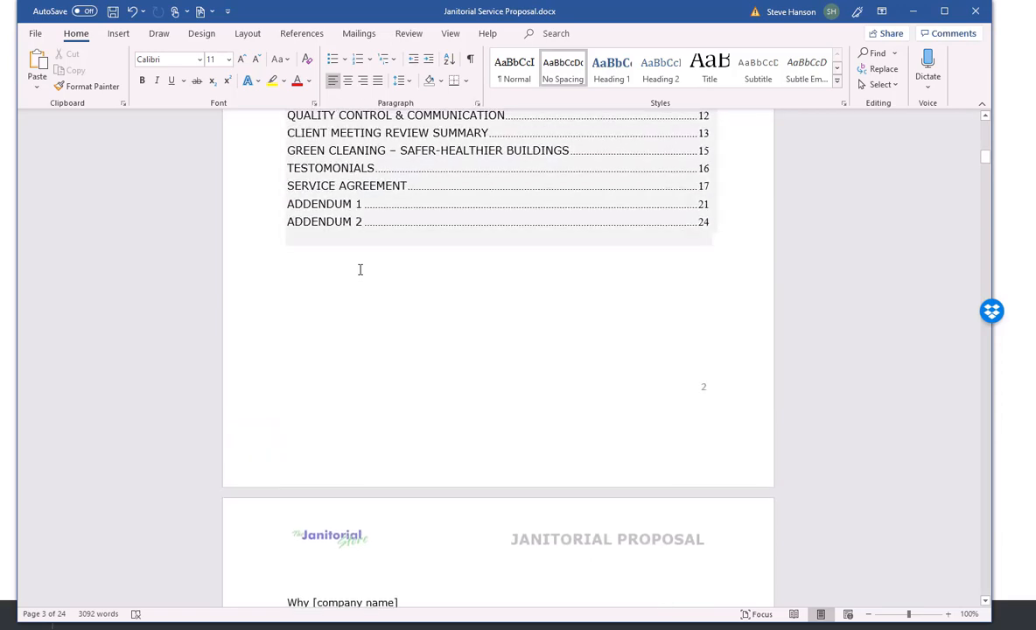
- Scroll through the Quality Team hiring process chart and Client Meeting Review Summary pages
{"action": "scroll", "scroll_direction": "down", "scroll_amount": 3}
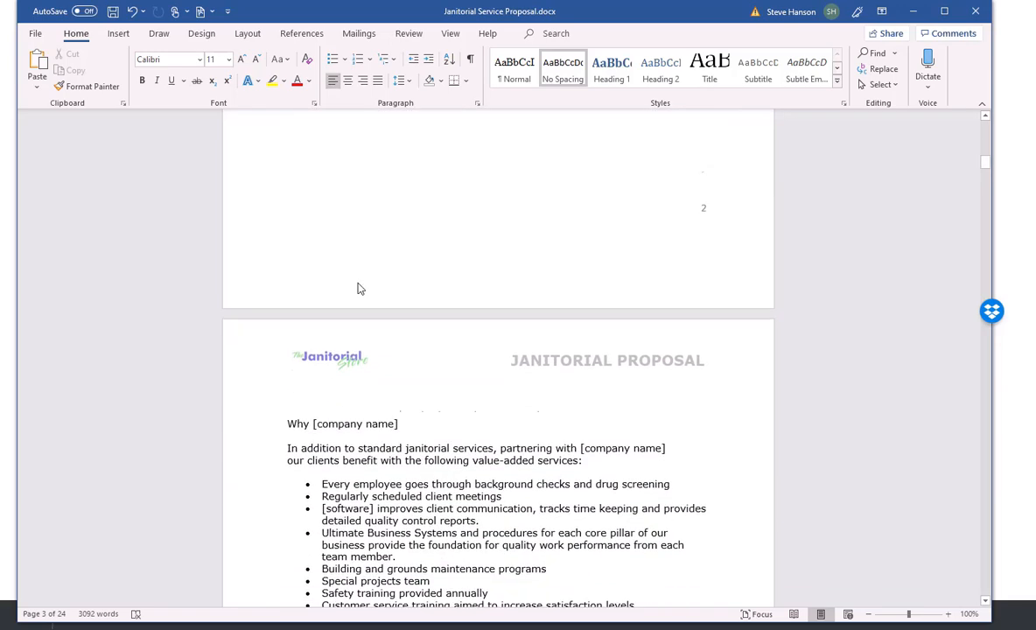
{"action": "scroll", "scroll_direction": "down", "scroll_amount": 3}
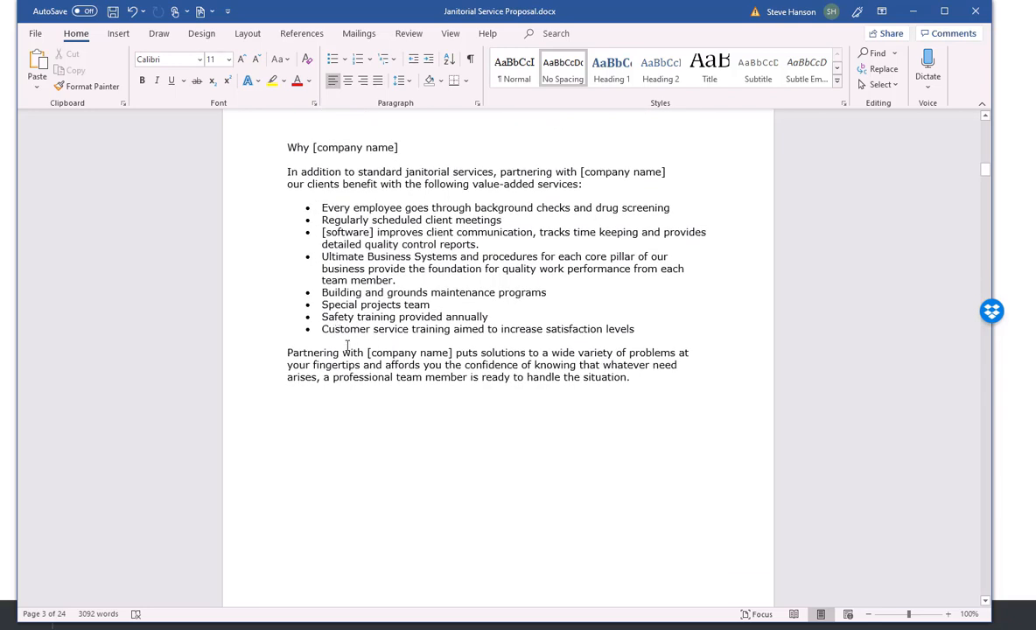
{"action": "scroll", "scroll_direction": "down", "scroll_amount": 3}
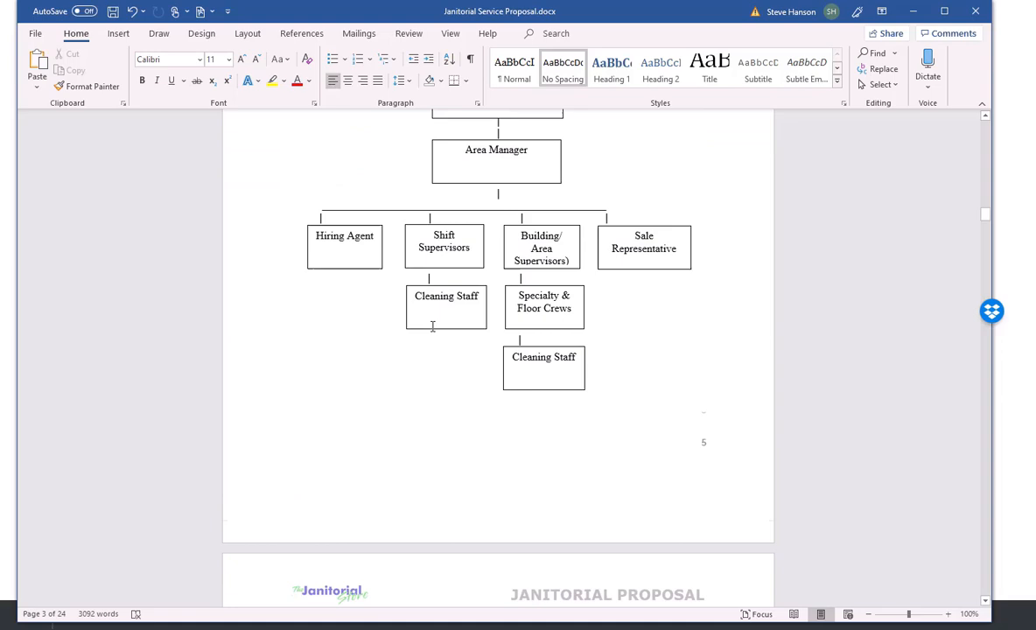
{"action": "scroll", "scroll_direction": "down", "scroll_amount": 3}
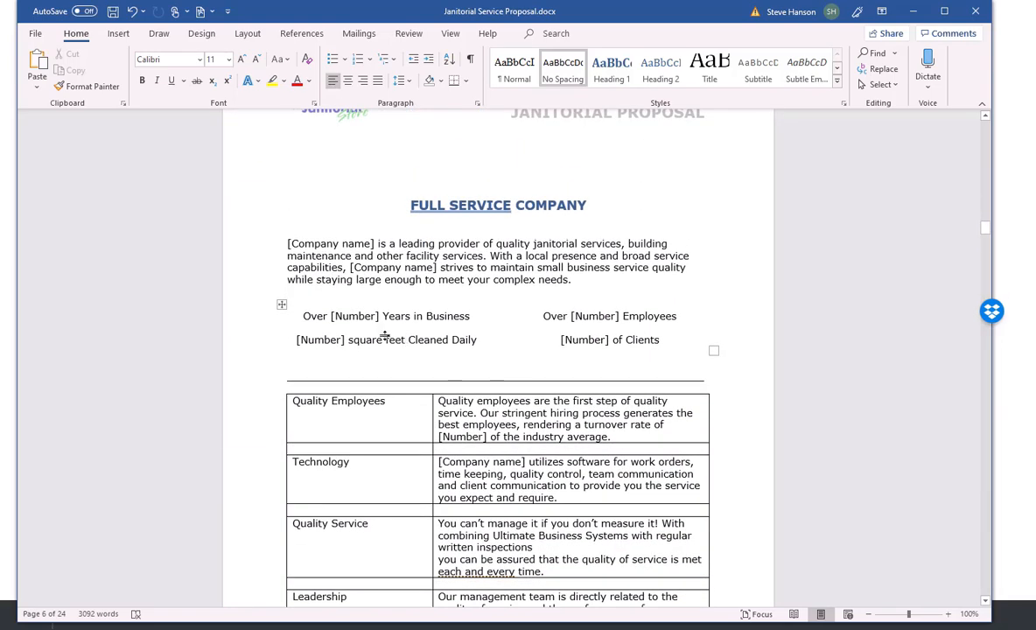
{"action": "scroll", "scroll_direction": "down", "scroll_amount": 3}
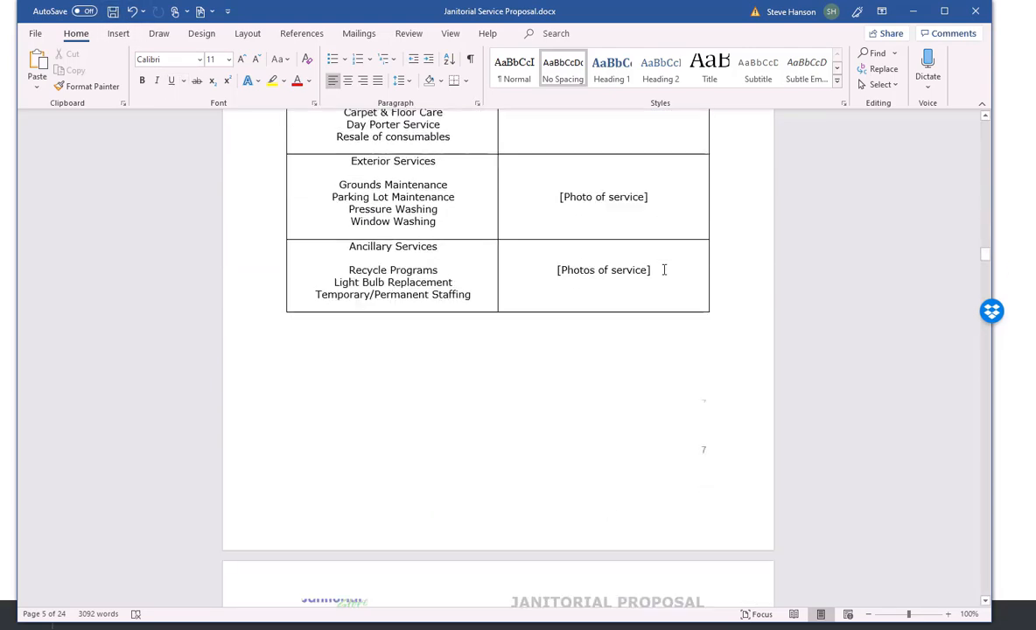
{"action": "scroll", "scroll_direction": "down", "scroll_amount": 3}
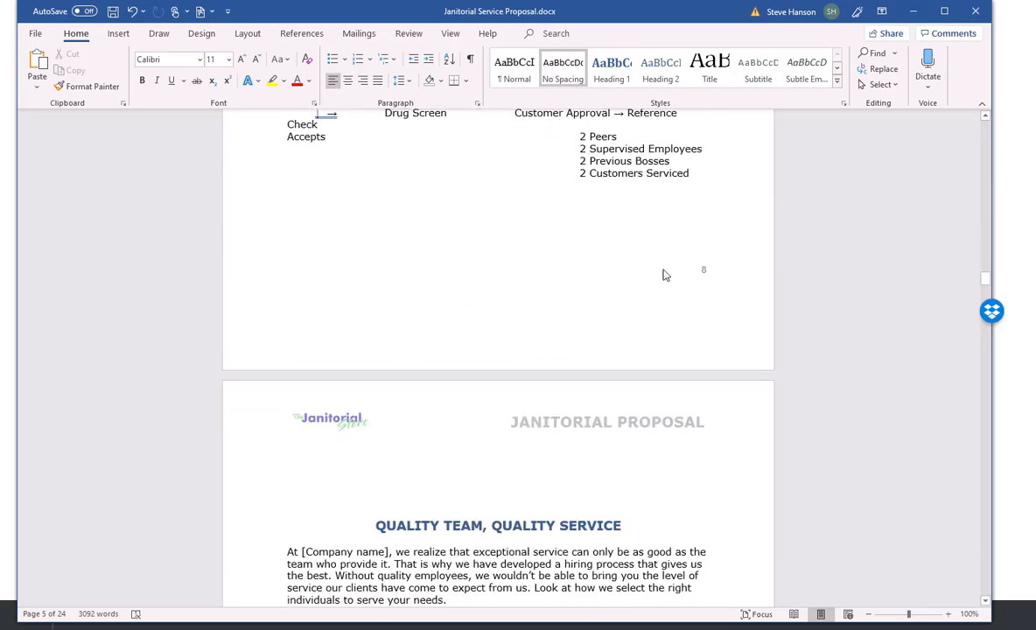
- Continue down to the Green Cleaning section on page 15
{"action": "scroll", "scroll_direction": "down", "scroll_amount": 3}
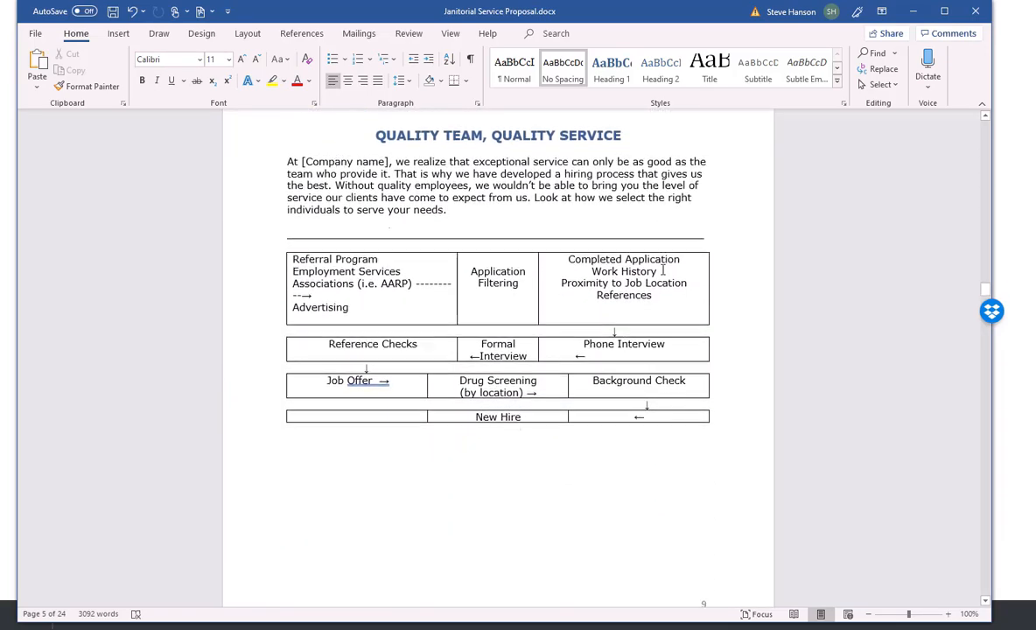
{"action": "scroll", "scroll_direction": "down", "scroll_amount": 3}
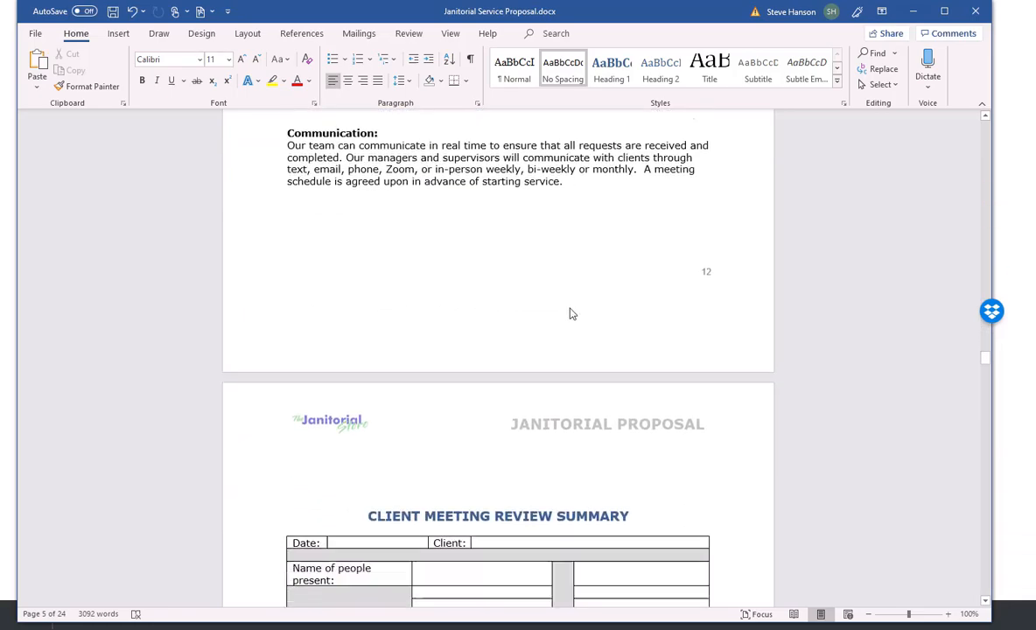
{"action": "scroll", "scroll_direction": "down", "scroll_amount": 3}
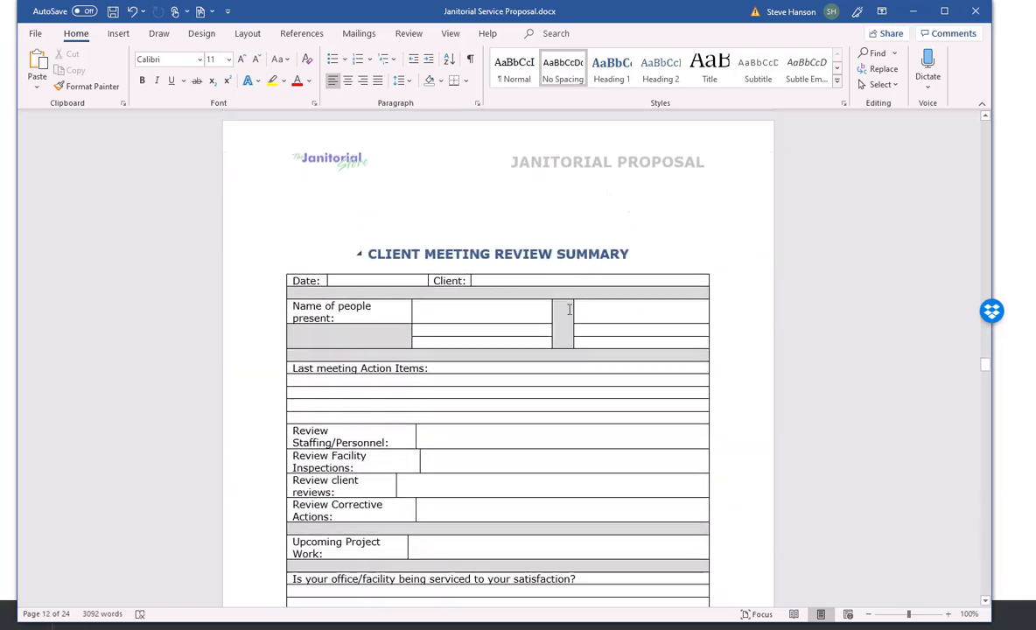
{"action": "scroll", "scroll_direction": "down", "scroll_amount": 3}
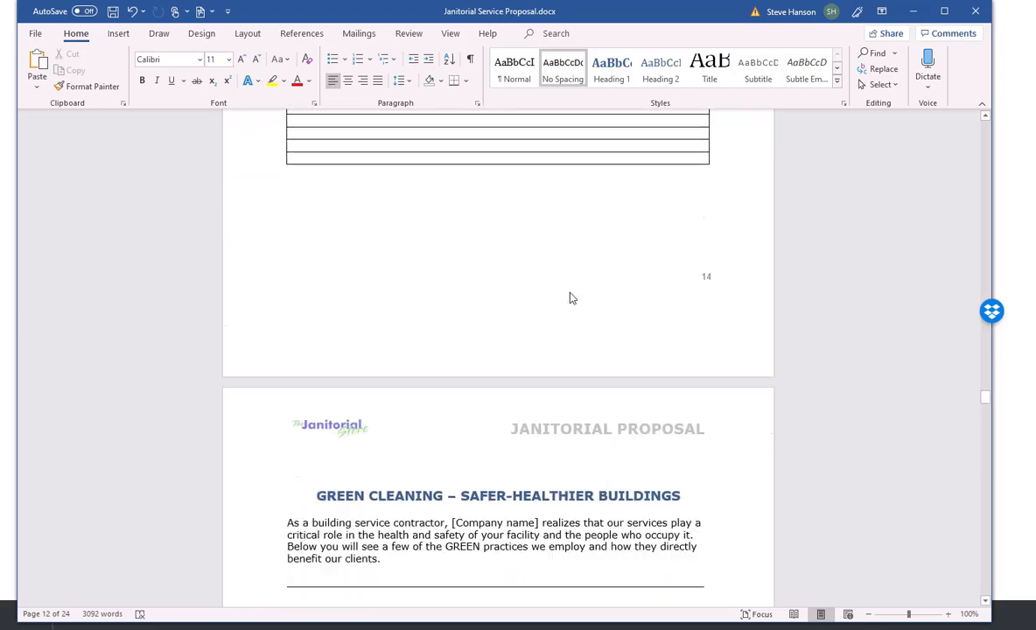
{"action": "scroll", "scroll_direction": "down", "scroll_amount": 3}
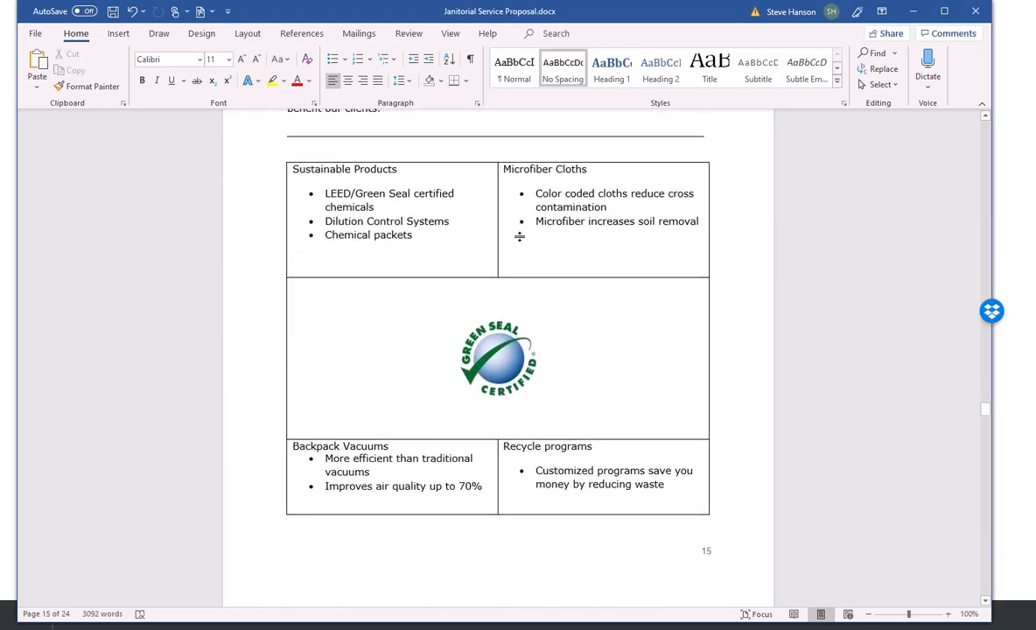
{"action": "scroll", "scroll_direction": "down", "scroll_amount": 3}
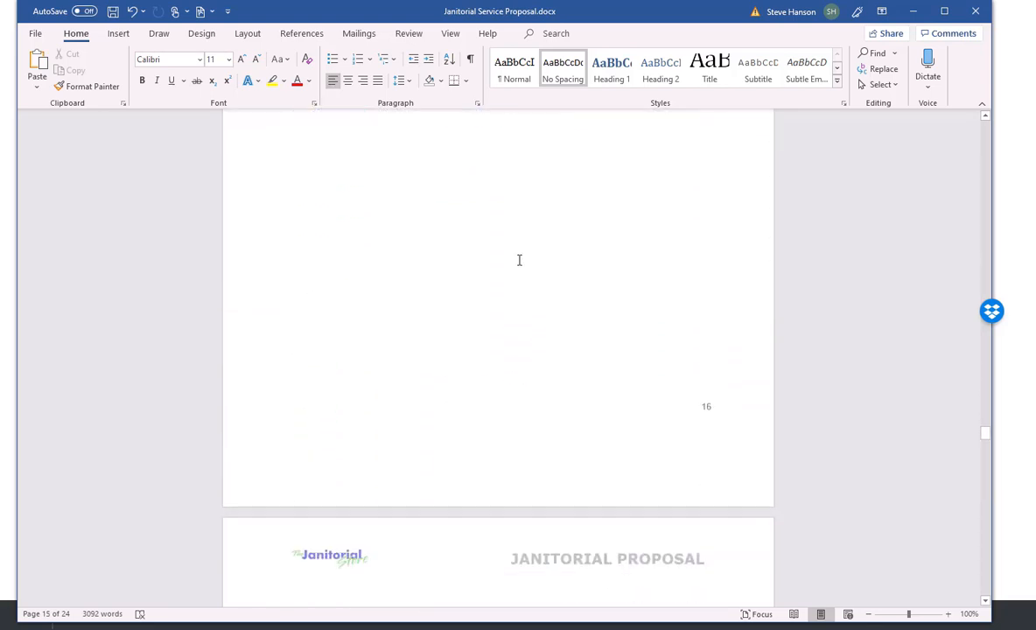
- Scroll through the Service Agreement contract terms
{"action": "scroll", "scroll_direction": "down", "scroll_amount": 3}
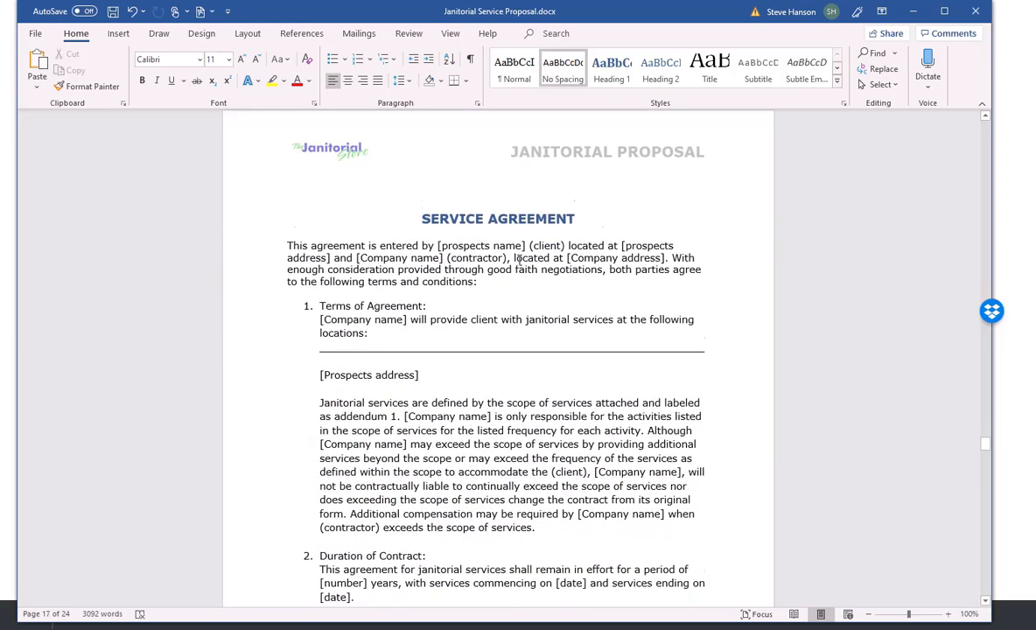
{"action": "scroll", "scroll_direction": "down", "scroll_amount": 3}
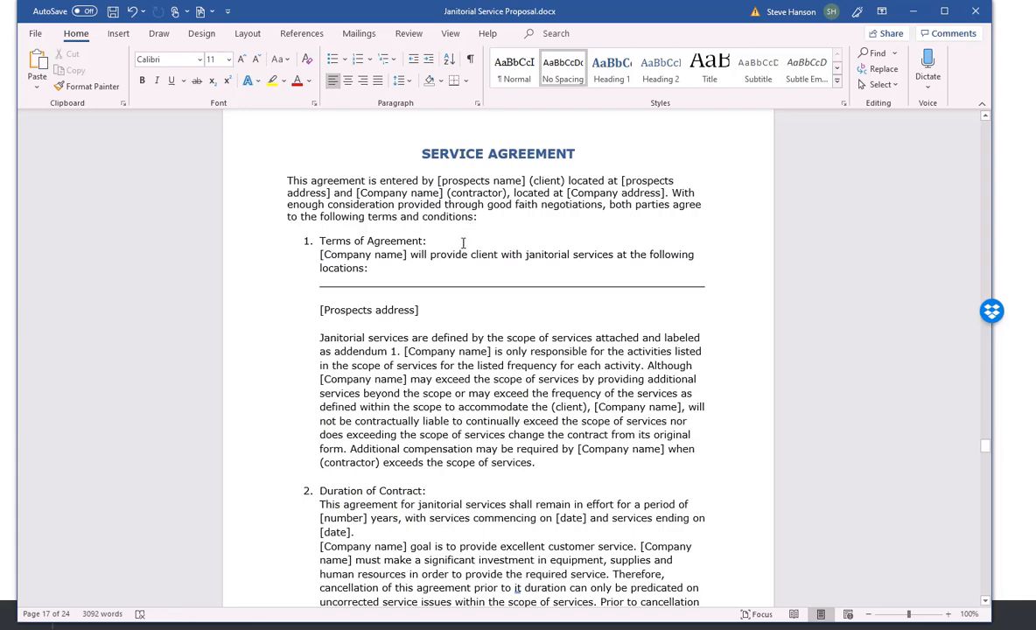
{"action": "scroll", "scroll_direction": "down", "scroll_amount": 3}
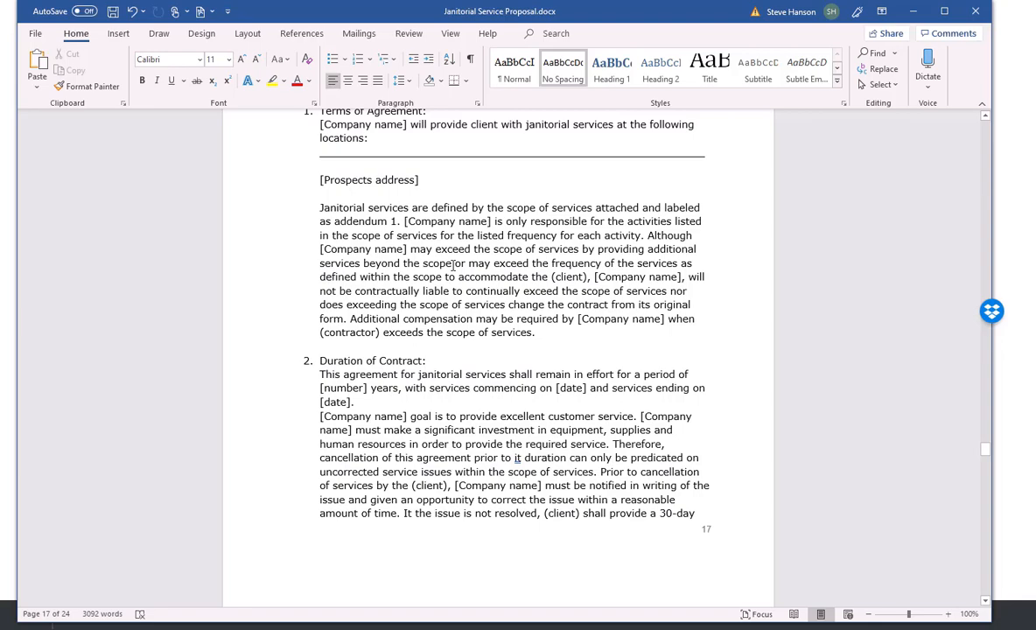
{"action": "scroll", "scroll_direction": "down", "scroll_amount": 3}
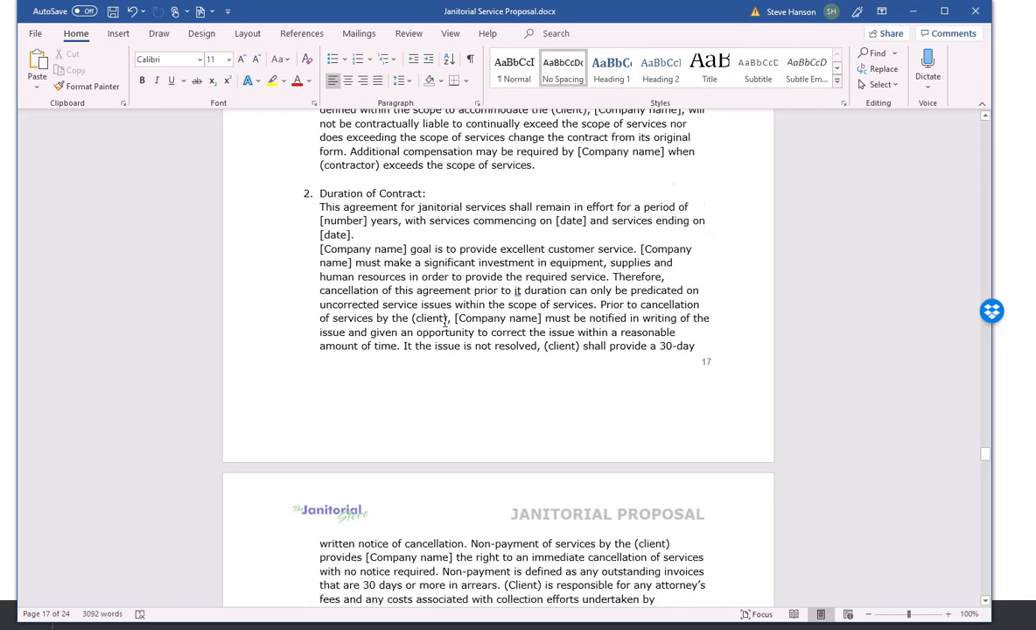
{"action": "scroll", "scroll_direction": "down", "scroll_amount": 3}
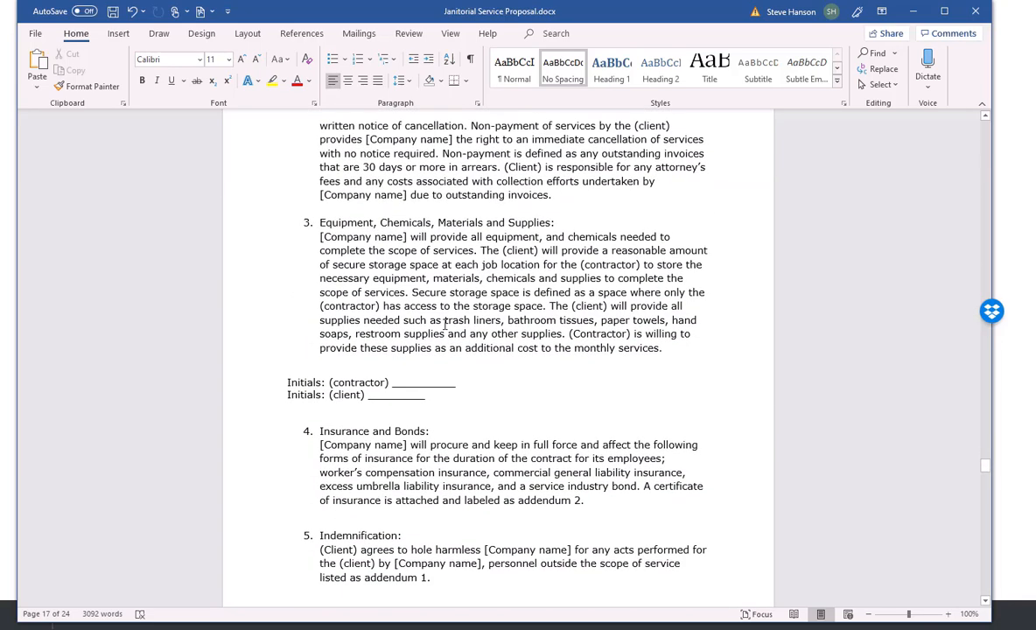
{"action": "scroll", "scroll_direction": "down", "scroll_amount": 3}
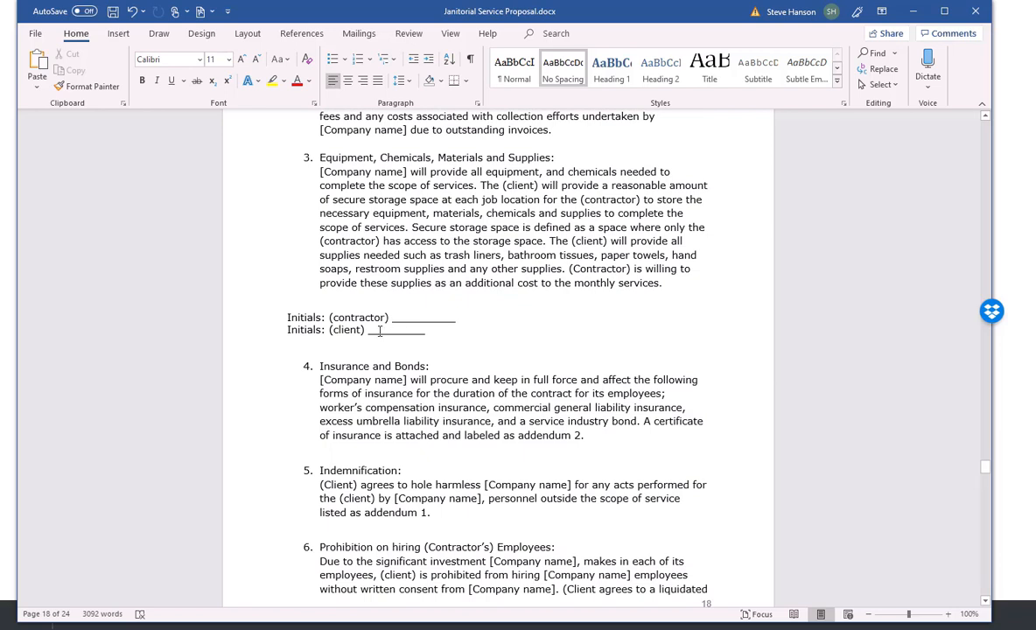
{"action": "scroll", "scroll_direction": "down", "scroll_amount": 3}
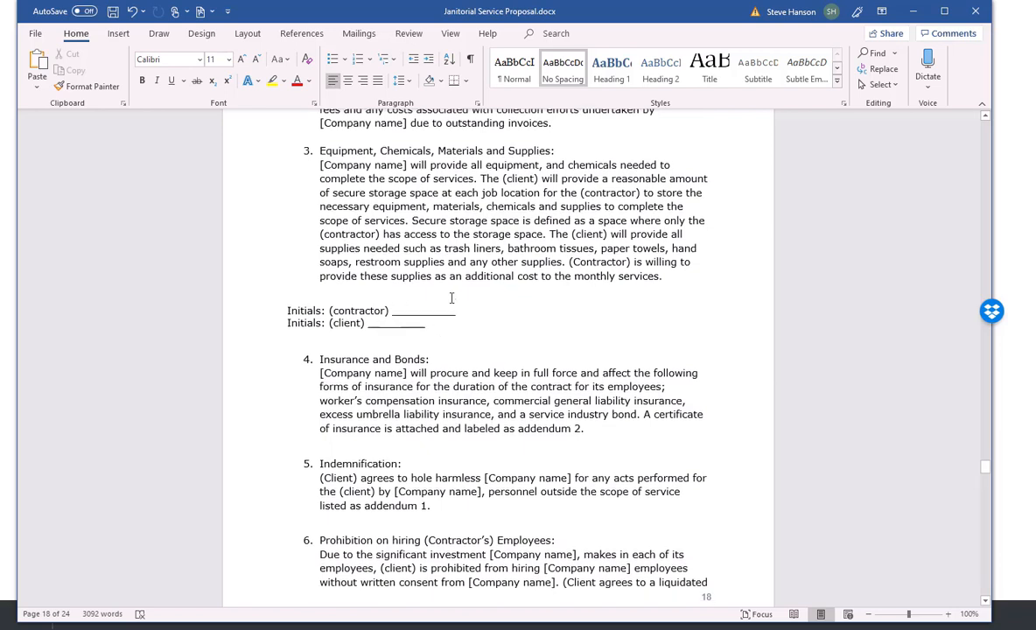
- Continue past the compensation pricing to the signature block on page 20
{"action": "scroll", "scroll_direction": "down", "scroll_amount": 3}
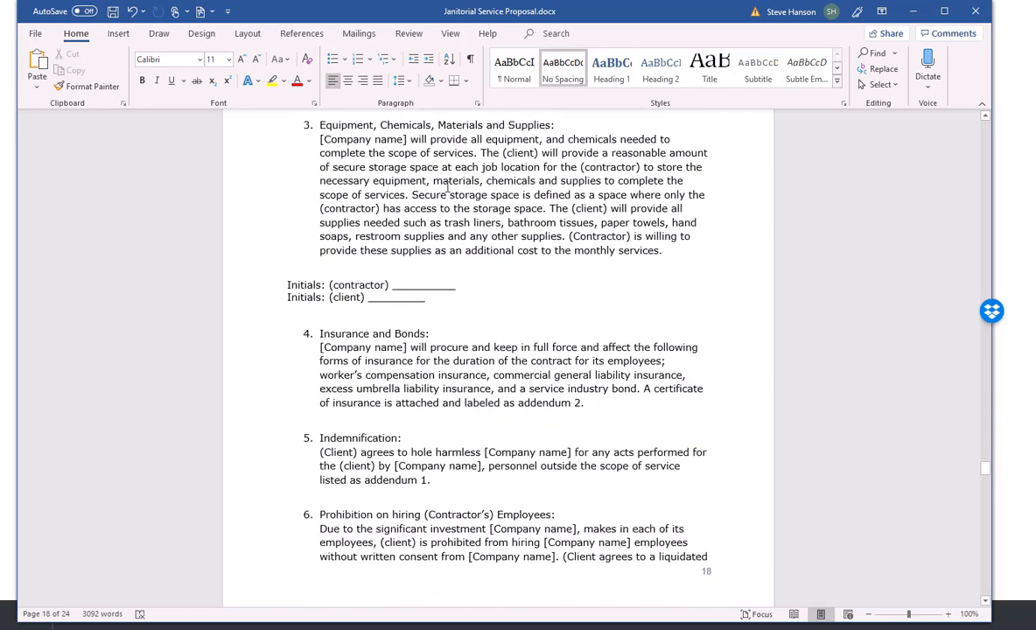
{"action": "scroll", "scroll_direction": "down", "scroll_amount": 3}
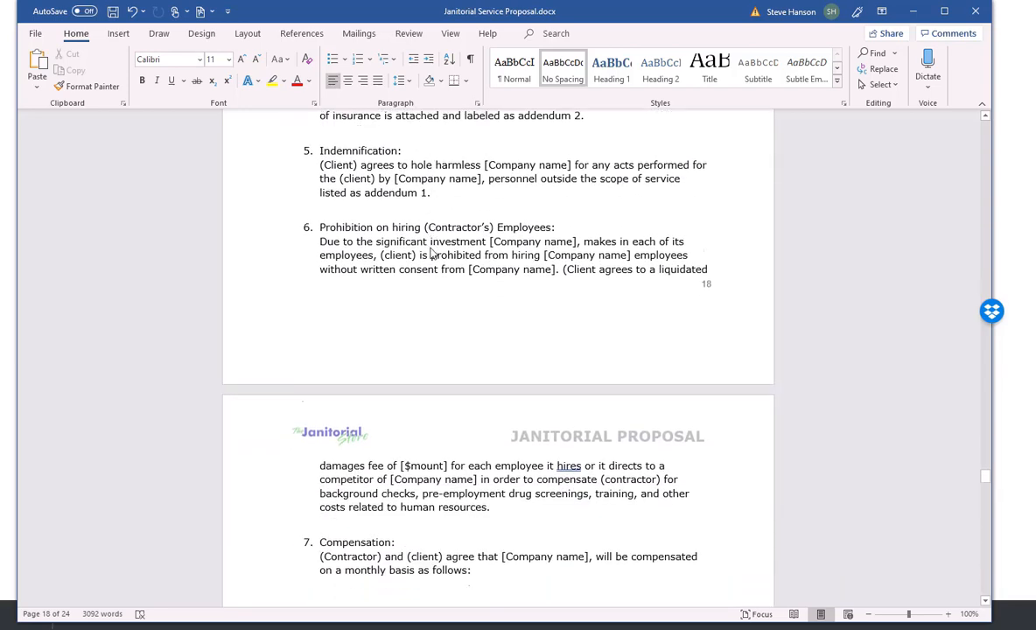
{"action": "scroll", "scroll_direction": "down", "scroll_amount": 3}
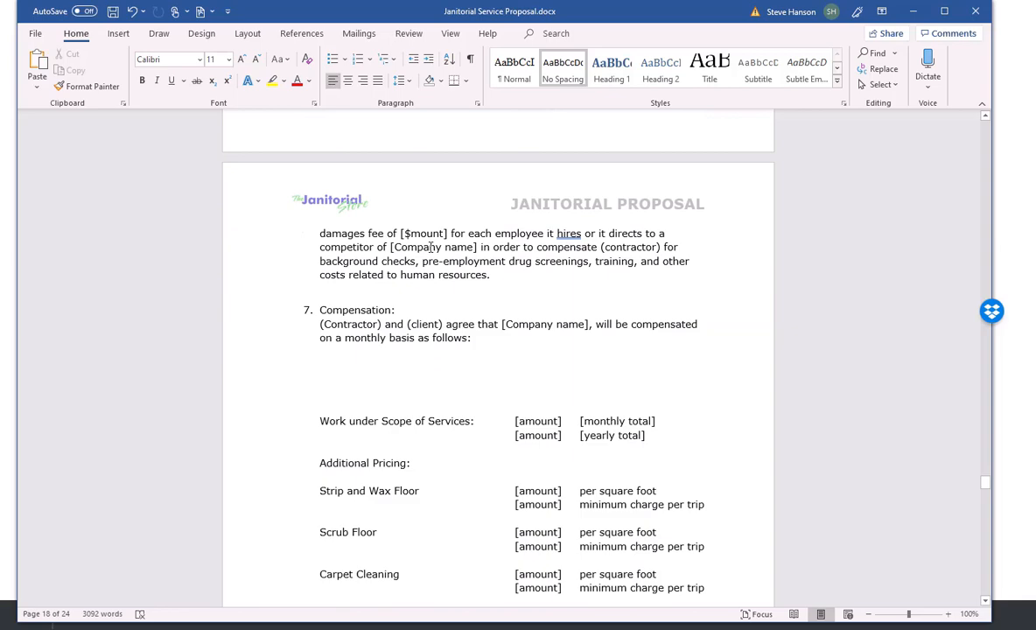
{"action": "scroll", "scroll_direction": "down", "scroll_amount": 3}
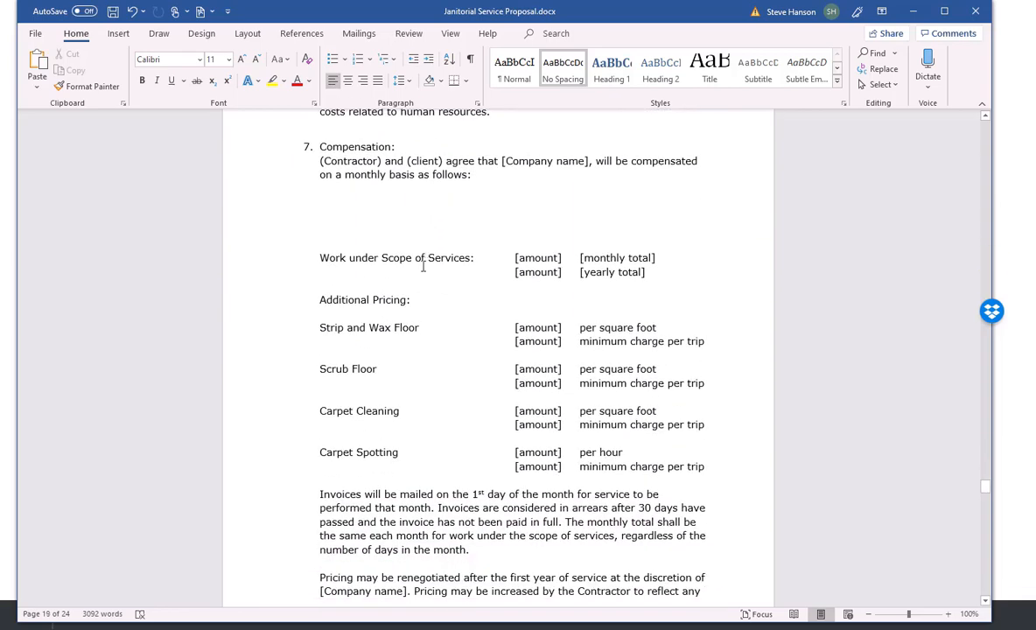
{"action": "scroll", "scroll_direction": "down", "scroll_amount": 3}
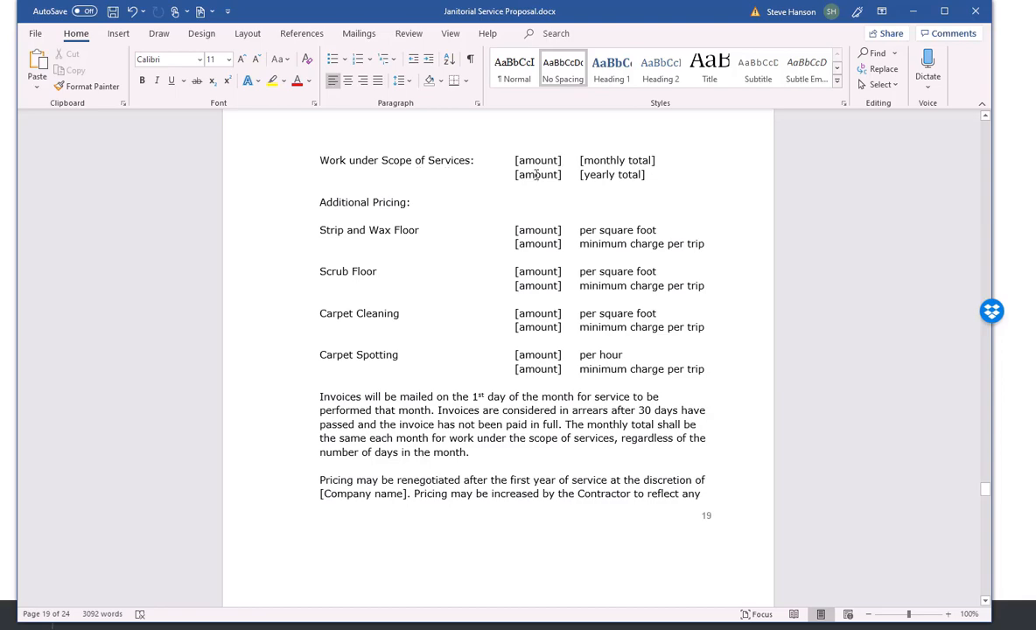
{"action": "scroll", "scroll_direction": "down", "scroll_amount": 3}
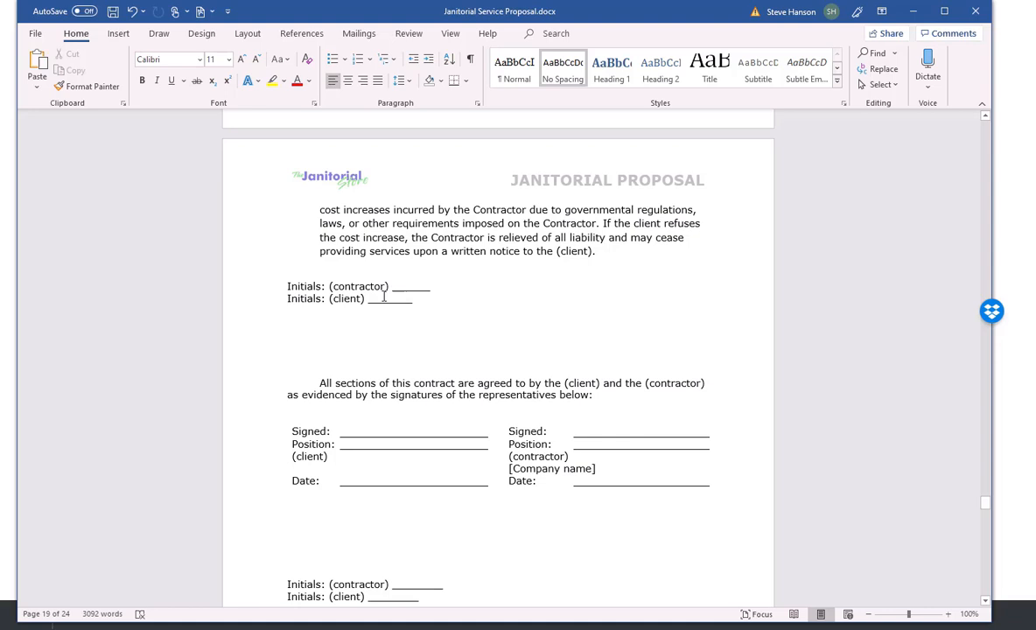
{"action": "scroll", "scroll_direction": "down", "scroll_amount": 3}
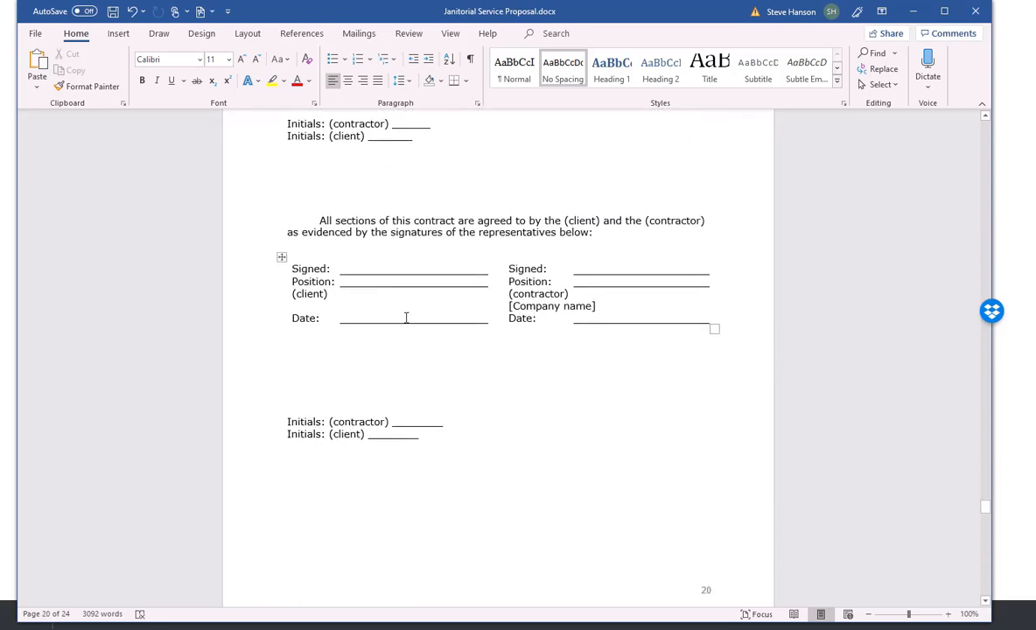
{"action": "scroll", "scroll_direction": "down", "scroll_amount": 3}
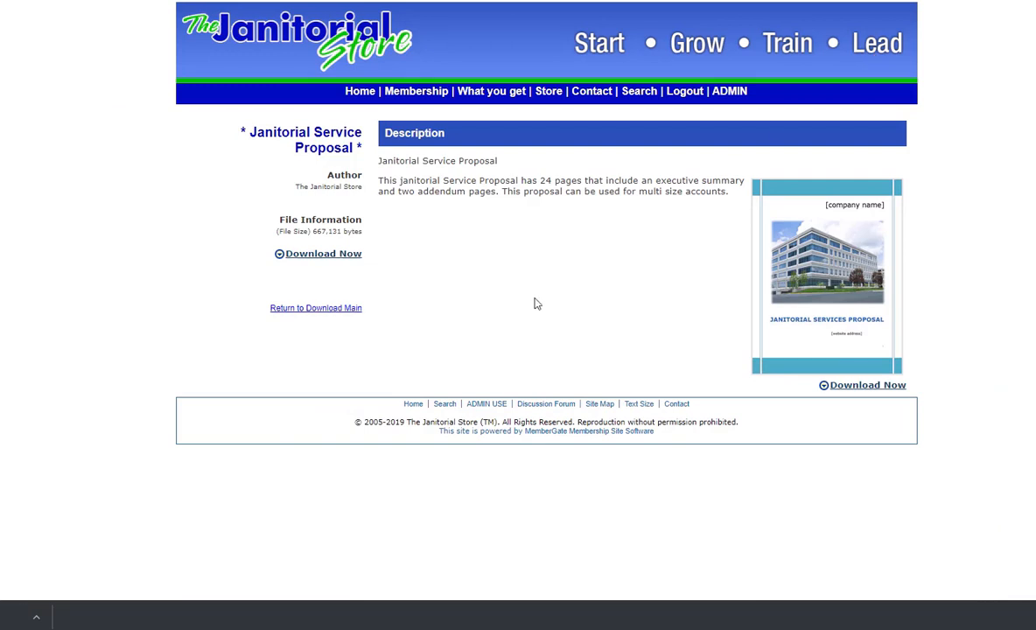
{"action": "mouse_move", "coordinate": [574, 291]}
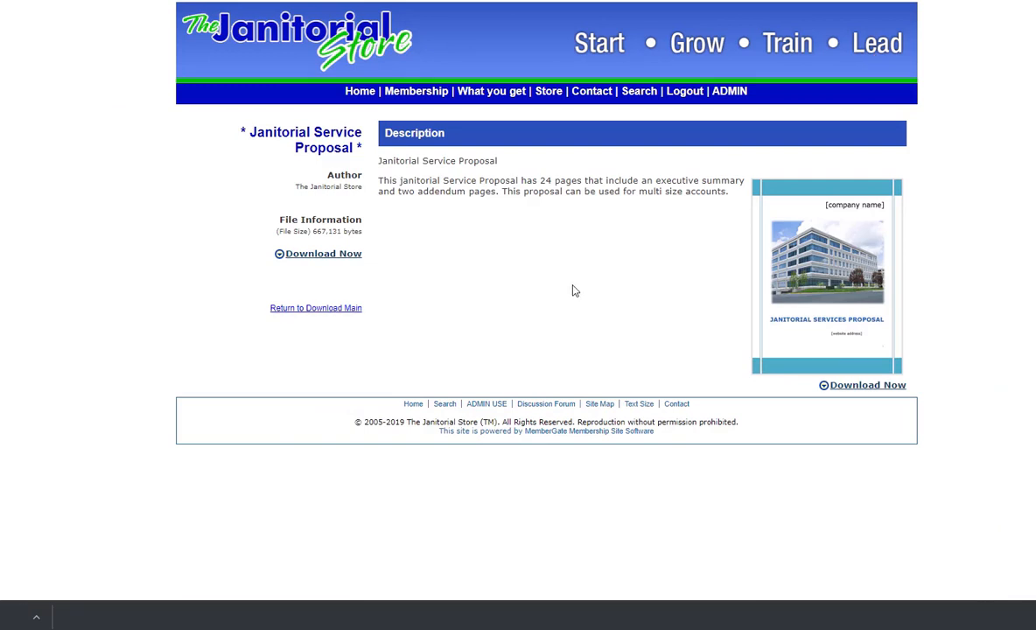
{"action": "mouse_move", "coordinate": [557, 280]}
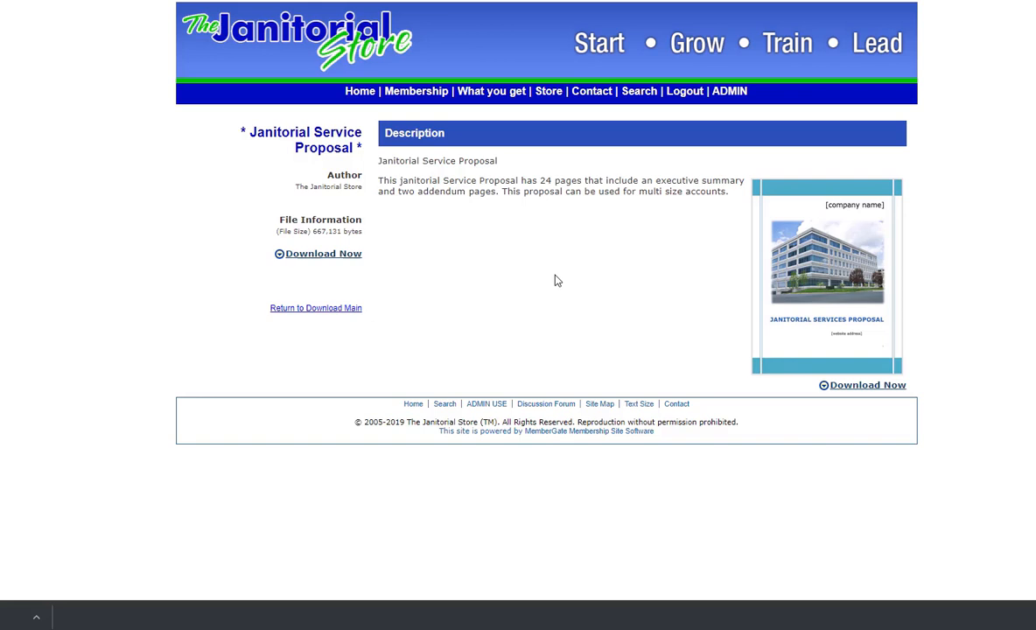
{"action": "mouse_move", "coordinate": [691, 278]}
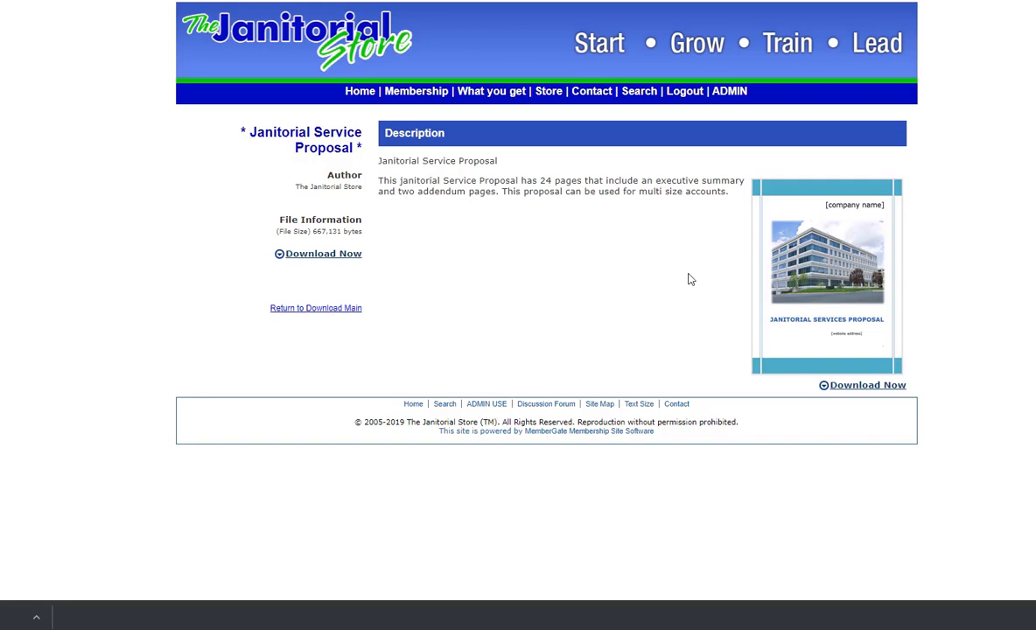
{"action": "mouse_move", "coordinate": [698, 280]}
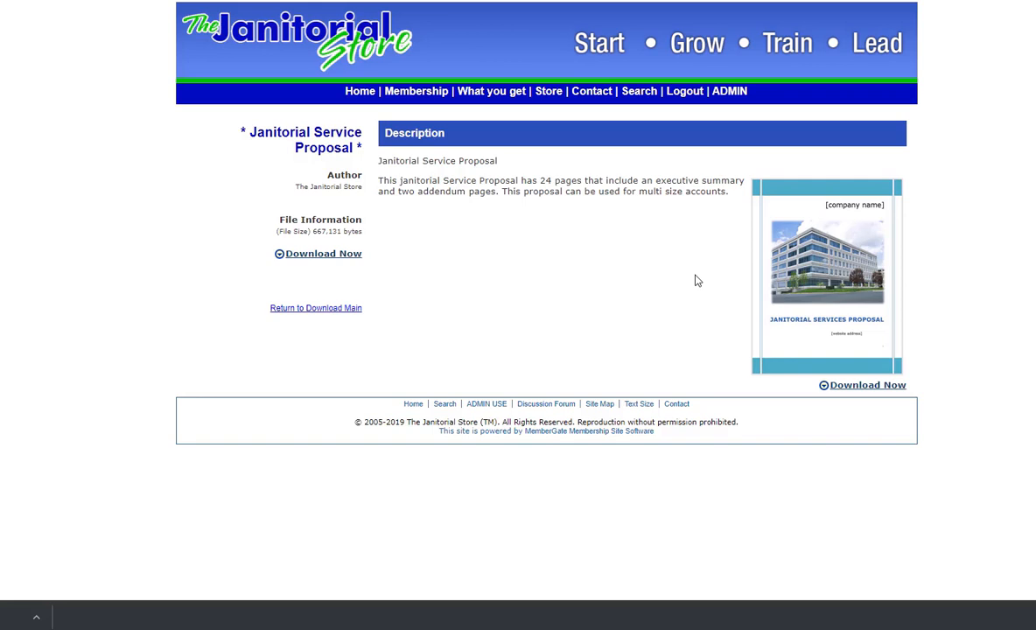
{"action": "mouse_move", "coordinate": [637, 284]}
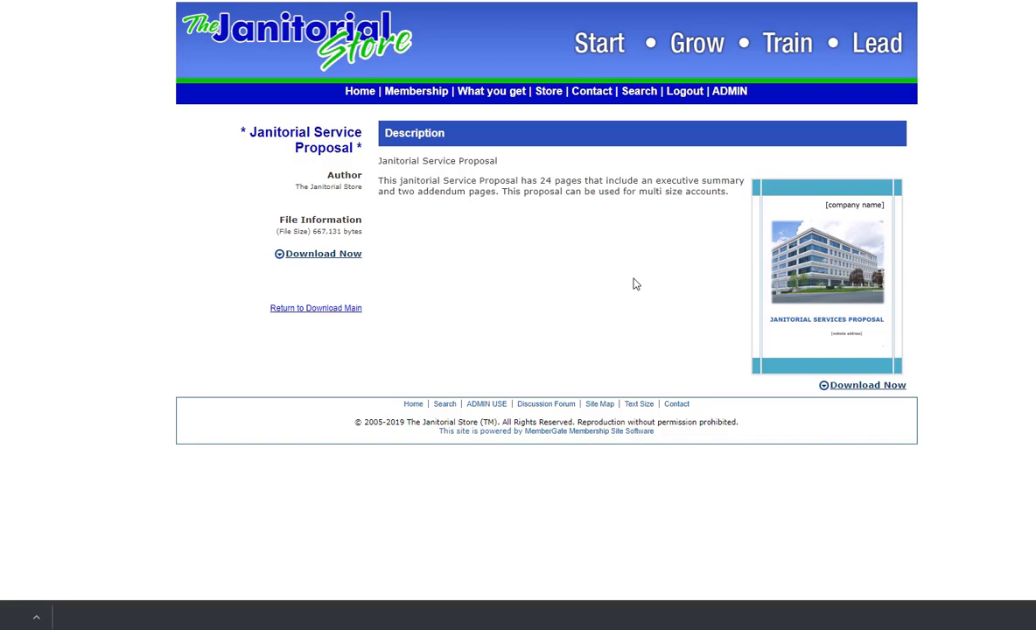
{"action": "mouse_move", "coordinate": [609, 289]}
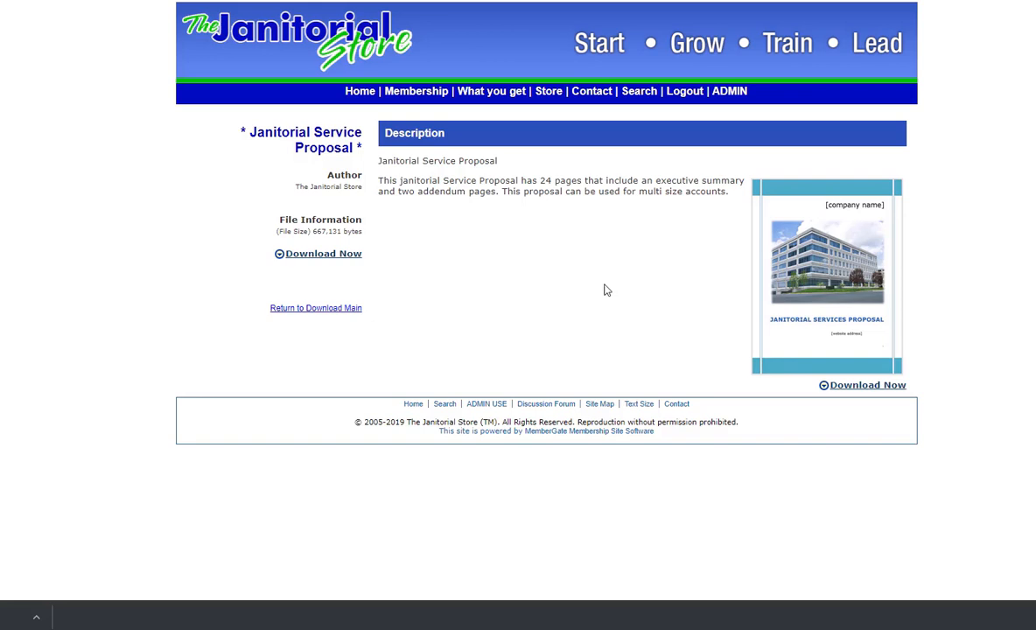
{"action": "mouse_move", "coordinate": [602, 290]}
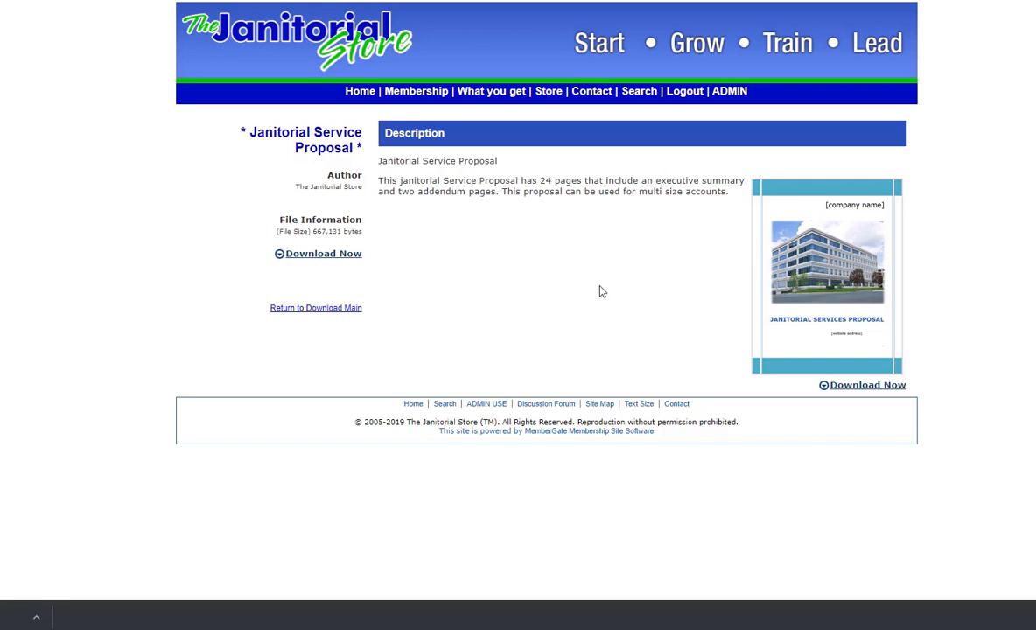
{"action": "mouse_move", "coordinate": [357, 98]}
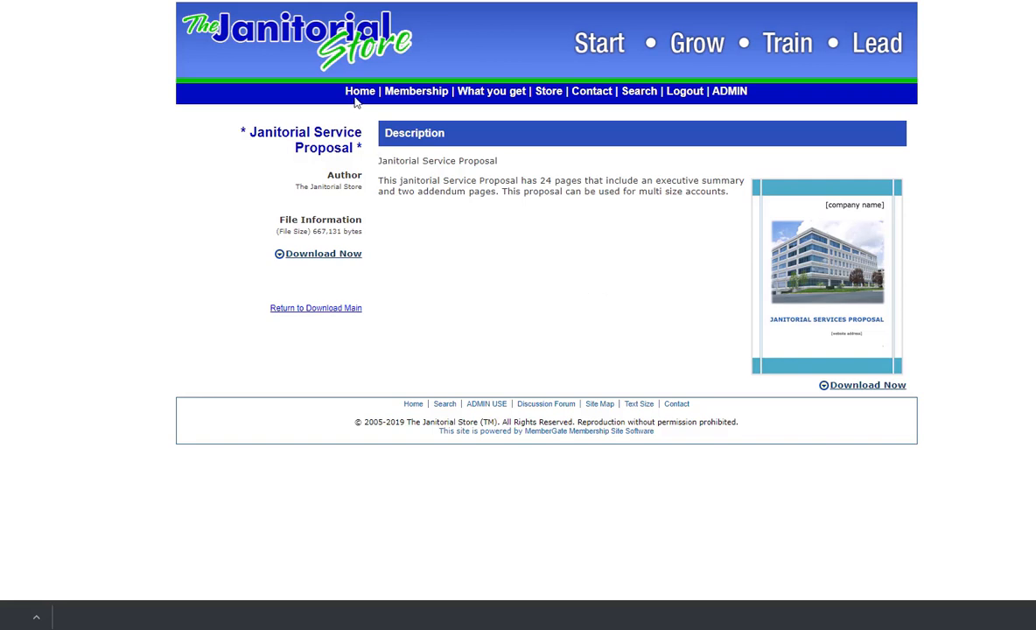
- From the members home Most Popular tab, go to Calculators and open the Janitorial Bidding Calculator
{"action": "left_click", "coordinate": [361, 91]}
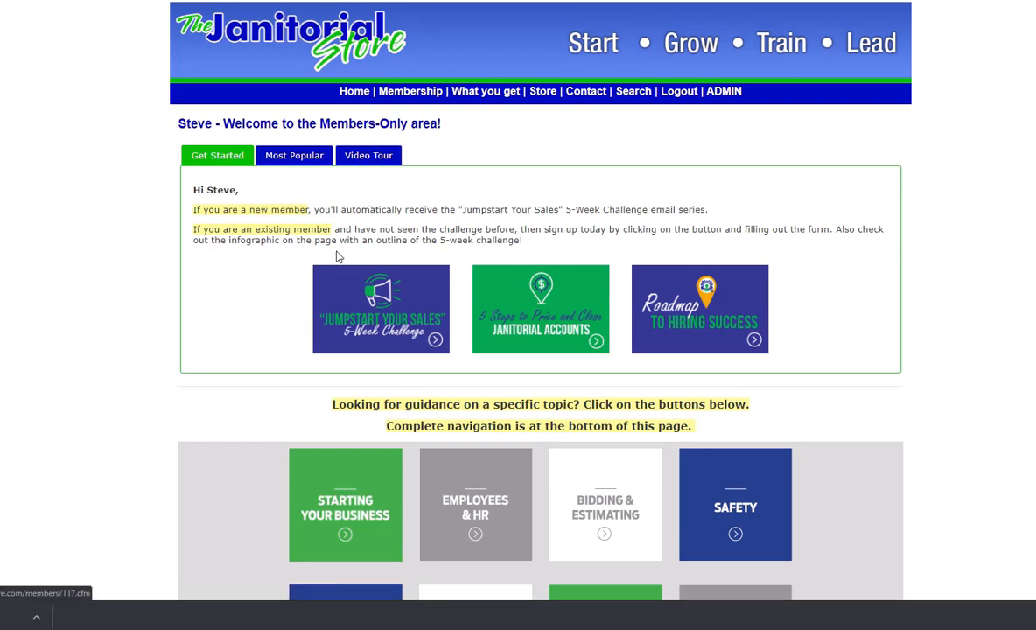
{"action": "left_click", "coordinate": [294, 154]}
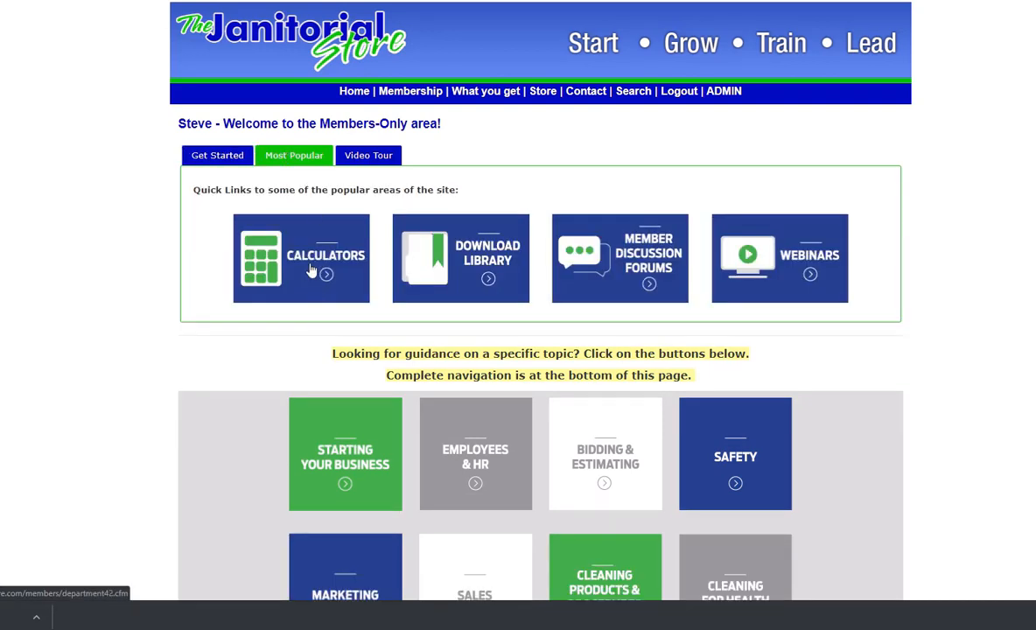
{"action": "left_click", "coordinate": [301, 257]}
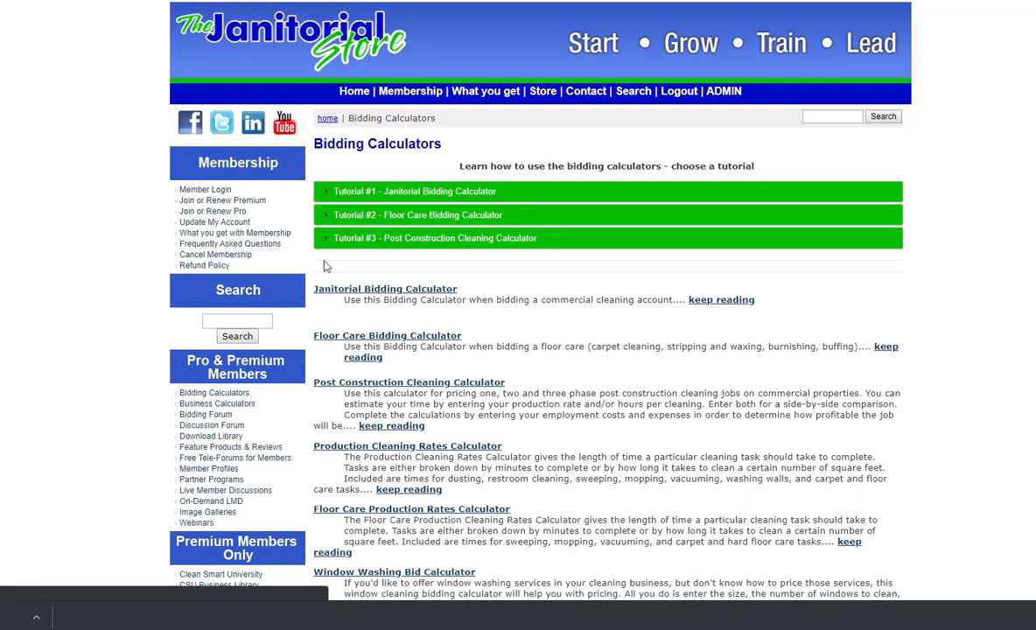
{"action": "mouse_move", "coordinate": [385, 289]}
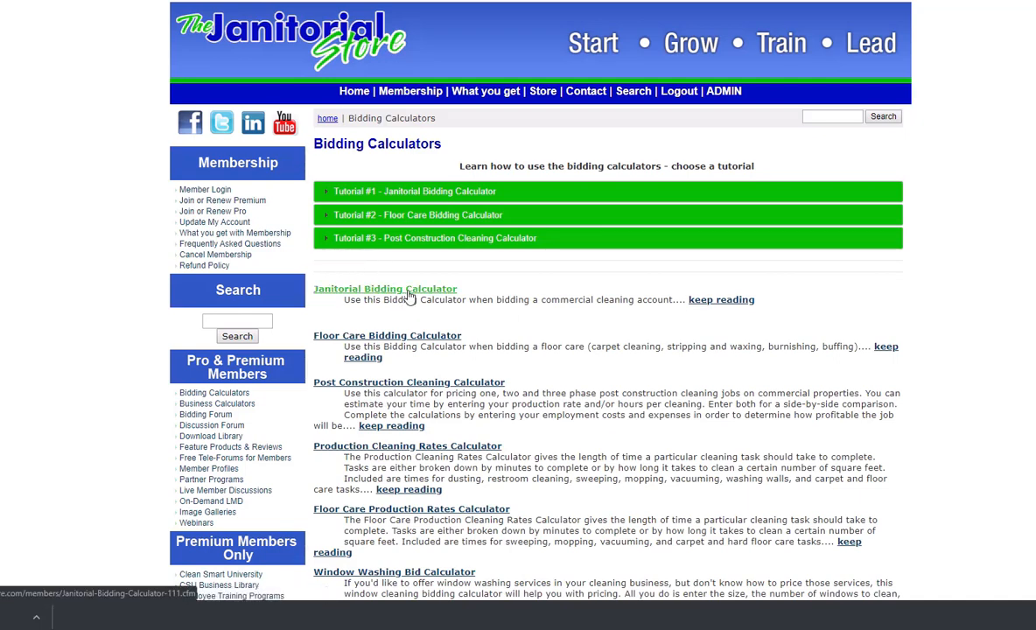
{"action": "left_click", "coordinate": [385, 287]}
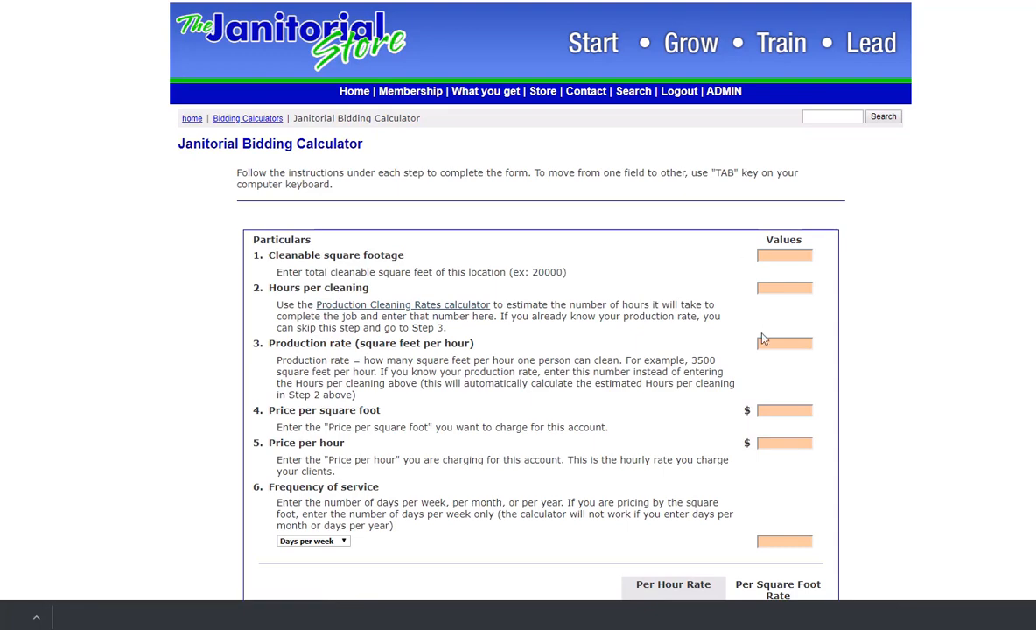
- Follow the calculator's Create a Proposal link to the proposal topics page
{"action": "scroll", "scroll_direction": "down", "scroll_amount": 3}
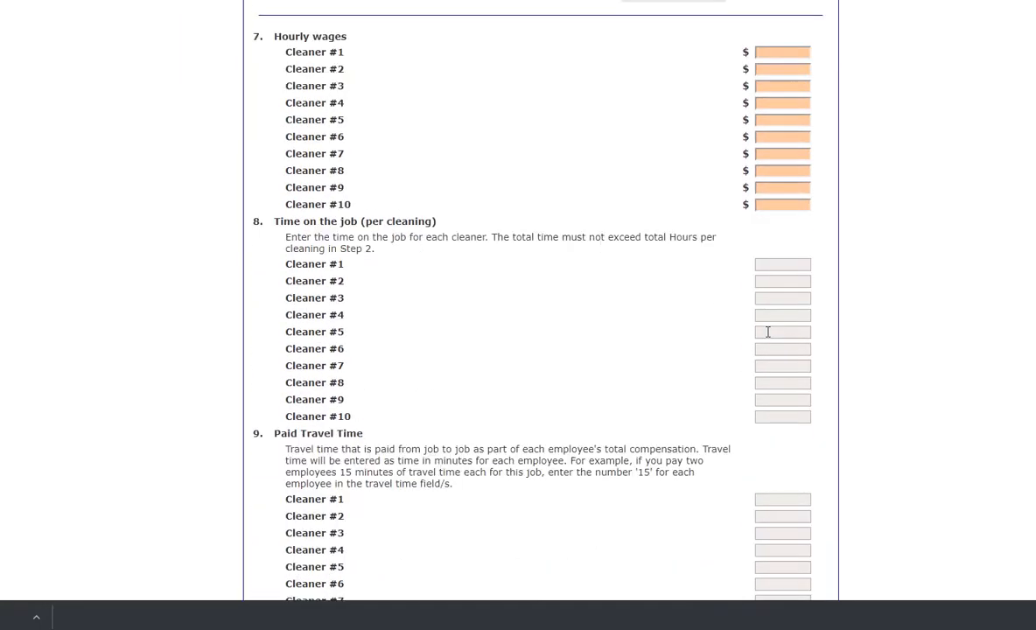
{"action": "scroll", "scroll_direction": "down", "scroll_amount": 3}
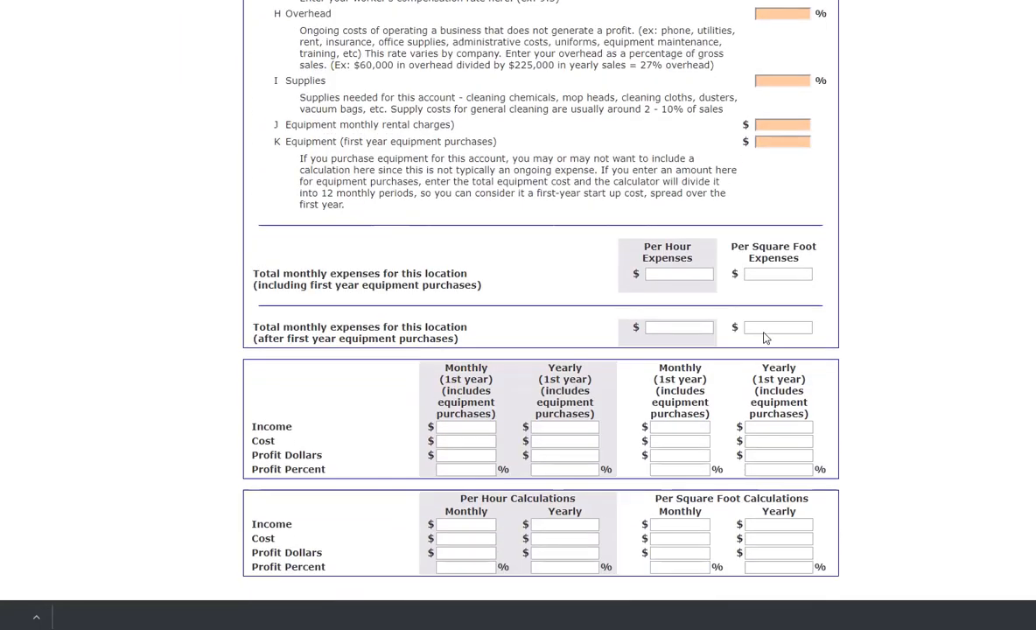
{"action": "scroll", "scroll_direction": "down", "scroll_amount": 3}
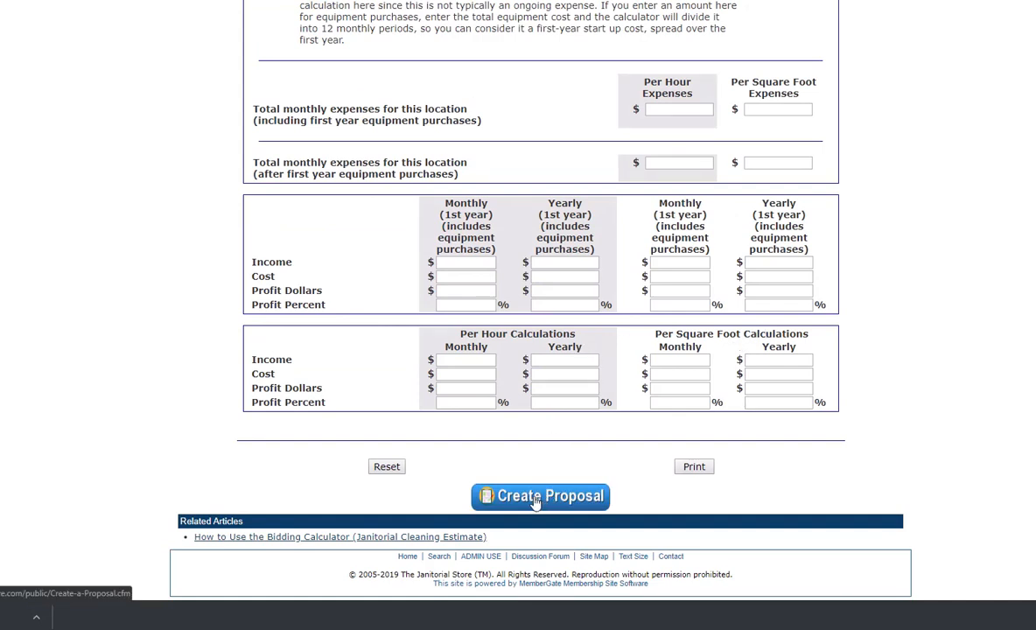
{"action": "left_click", "coordinate": [541, 497]}
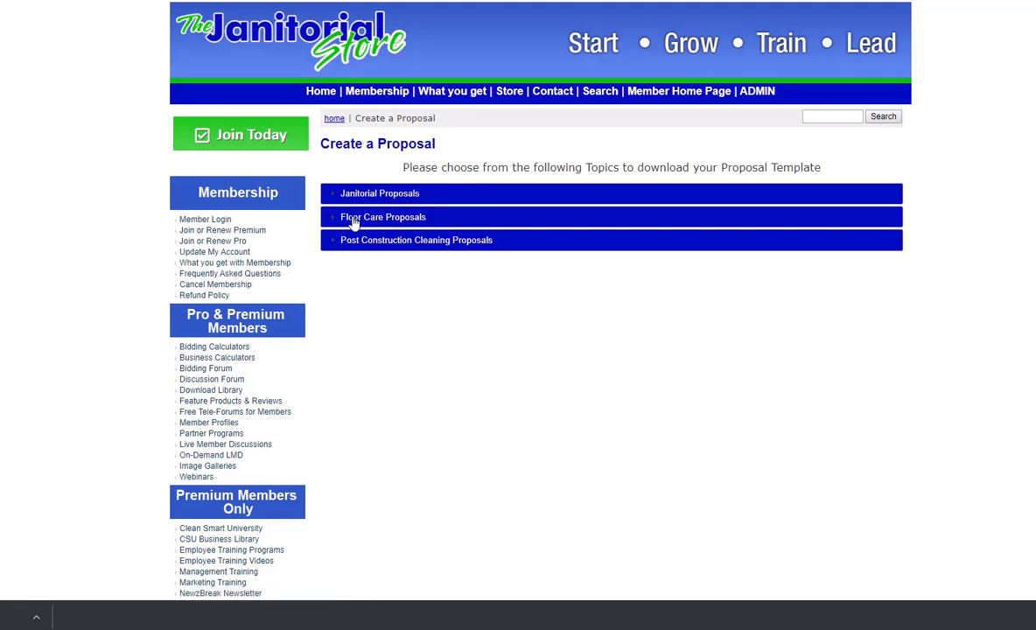
{"action": "mouse_move", "coordinate": [357, 193]}
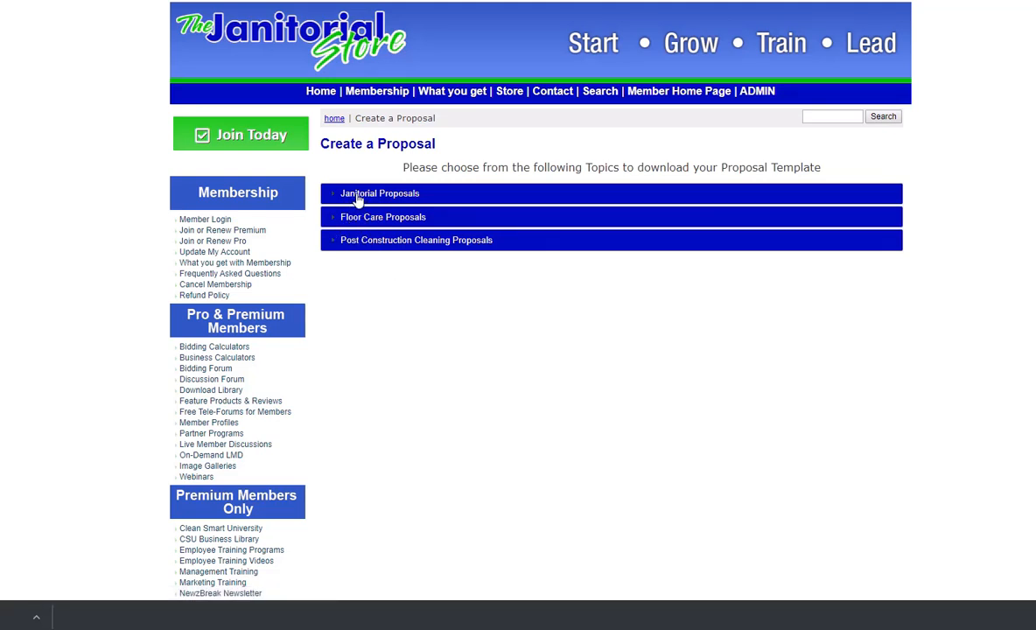
- Expand Janitorial Proposals and open the Auto Dealership Proposal details page
{"action": "left_click", "coordinate": [380, 192]}
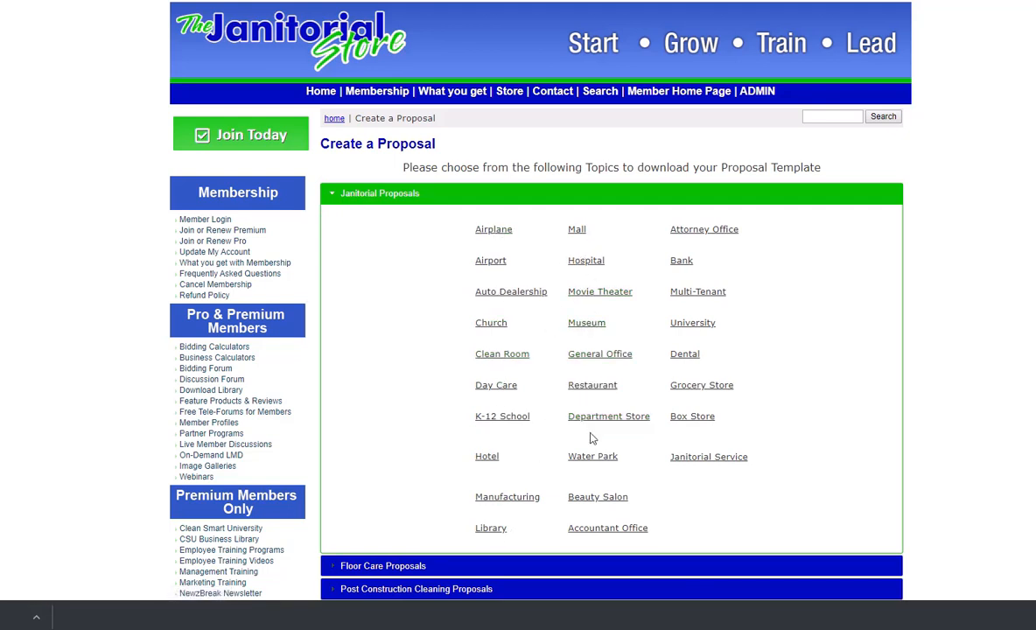
{"action": "mouse_move", "coordinate": [658, 350]}
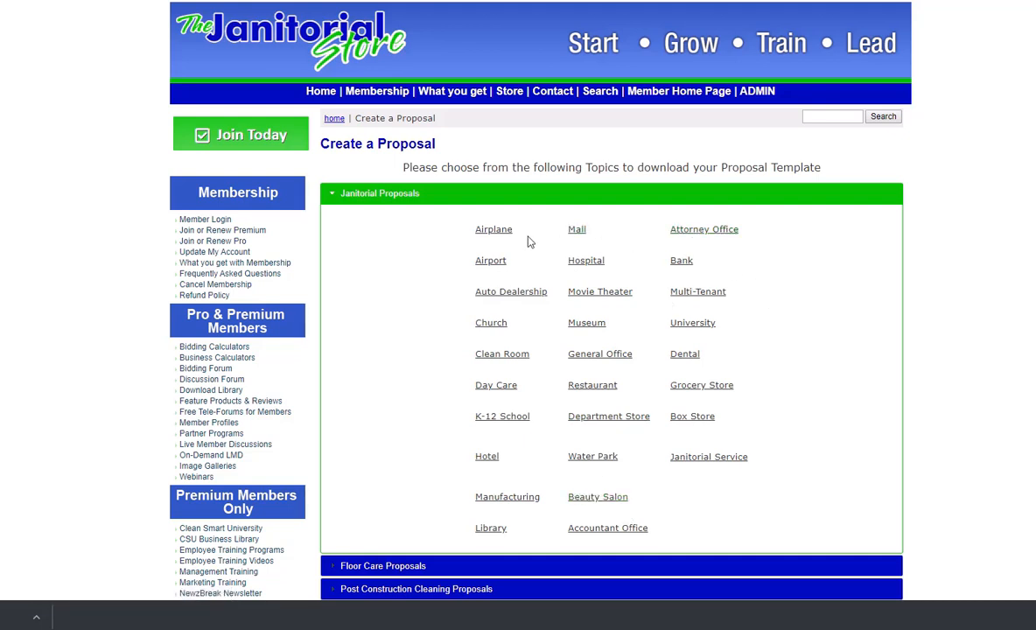
{"action": "mouse_move", "coordinate": [528, 448]}
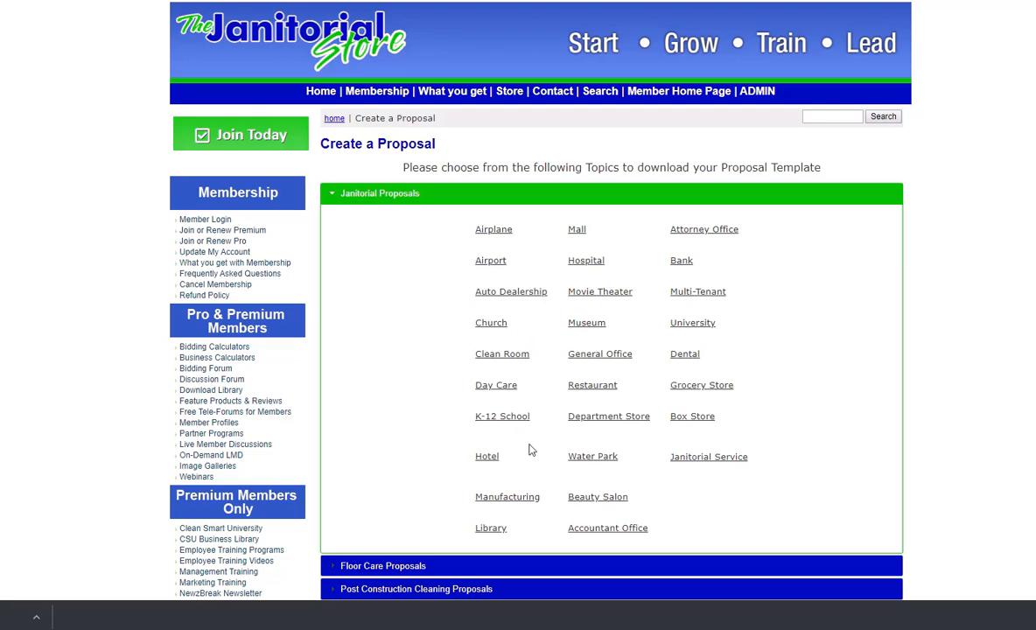
{"action": "mouse_move", "coordinate": [511, 290]}
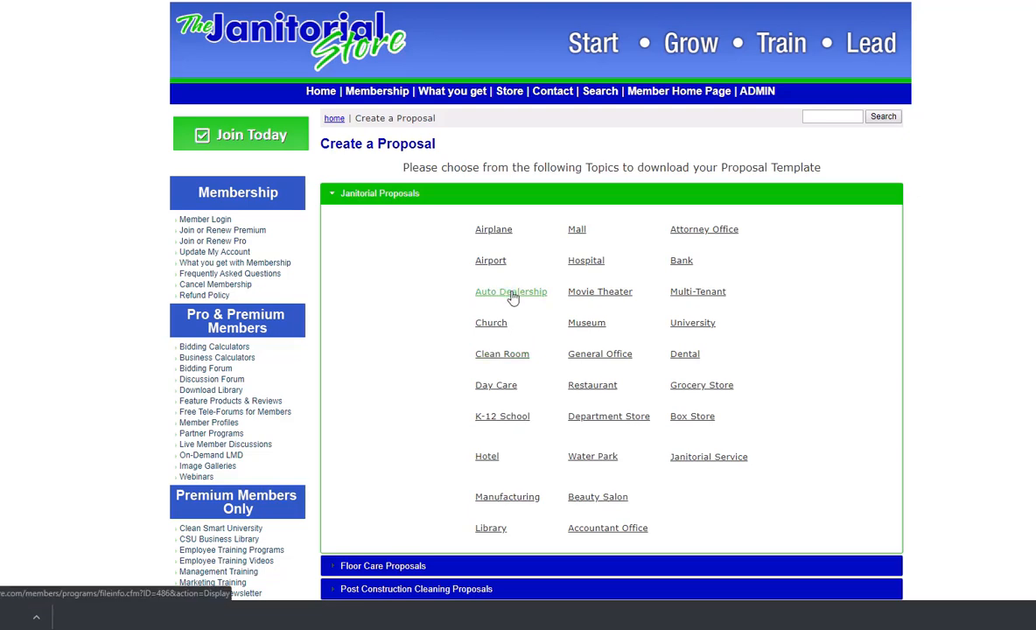
{"action": "left_click", "coordinate": [511, 290]}
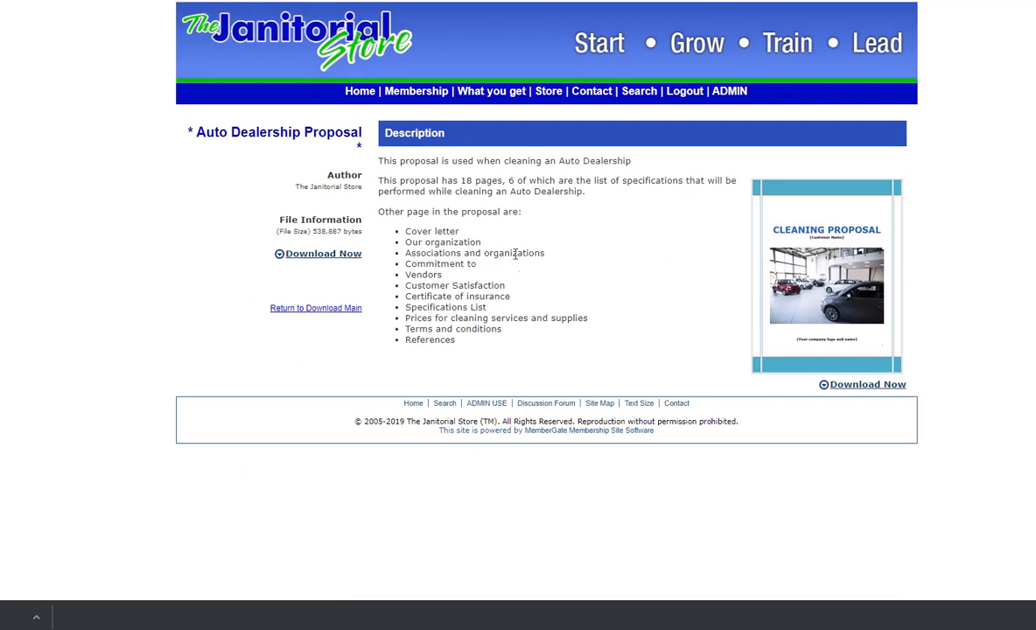
{"action": "mouse_move", "coordinate": [584, 276]}
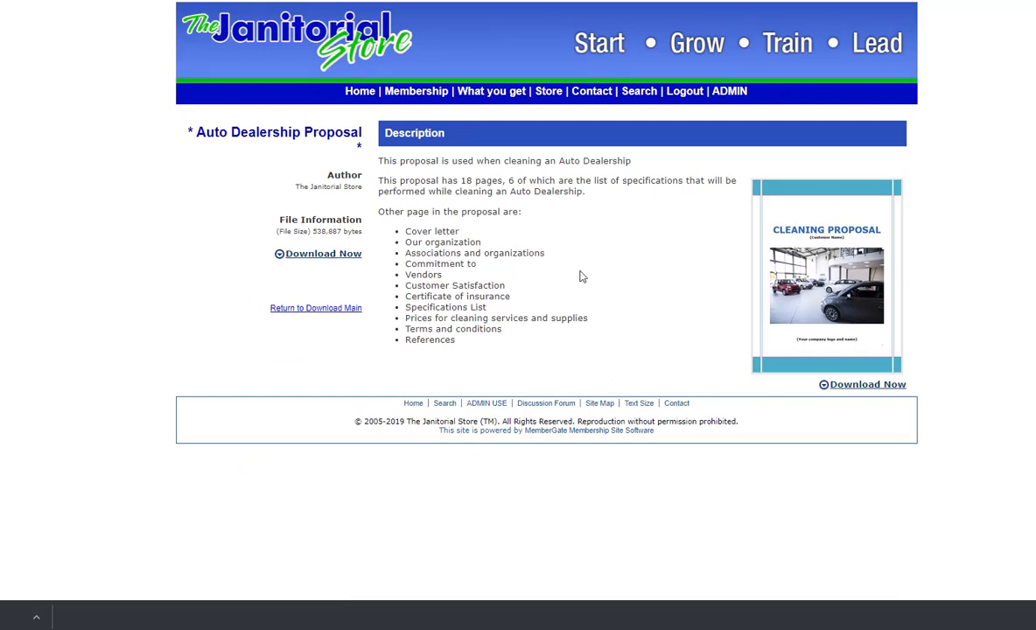
{"action": "mouse_move", "coordinate": [616, 276]}
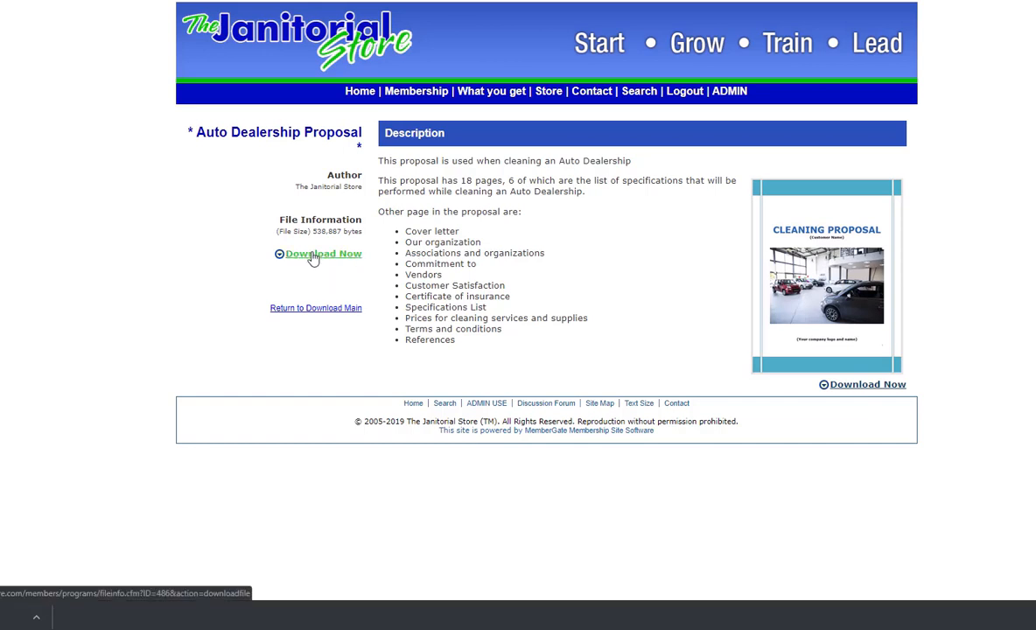
{"action": "mouse_move", "coordinate": [315, 257]}
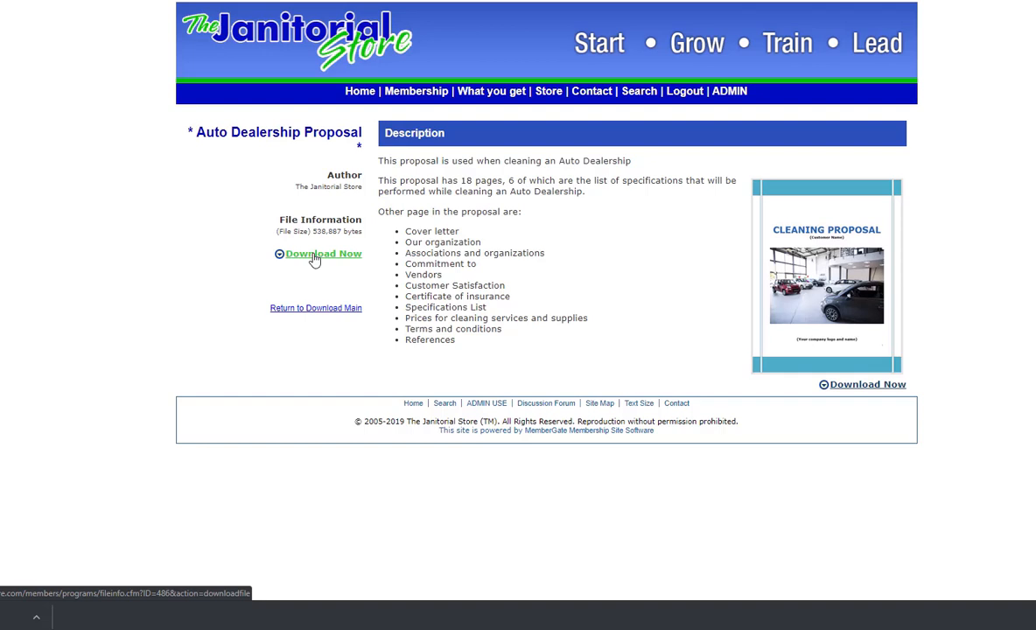
{"action": "mouse_move", "coordinate": [338, 276]}
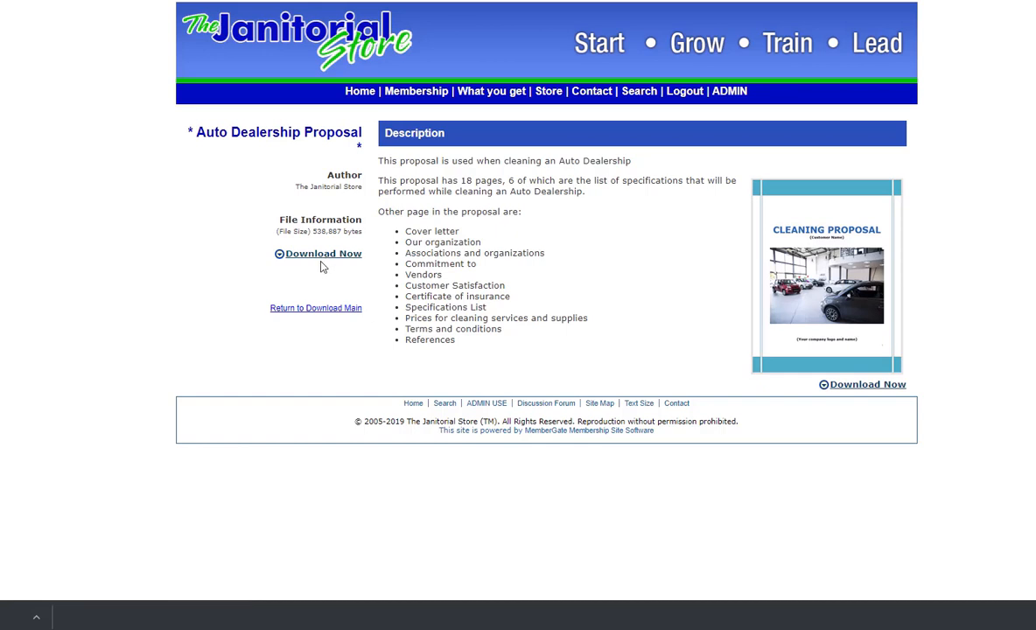
{"action": "mouse_move", "coordinate": [308, 276]}
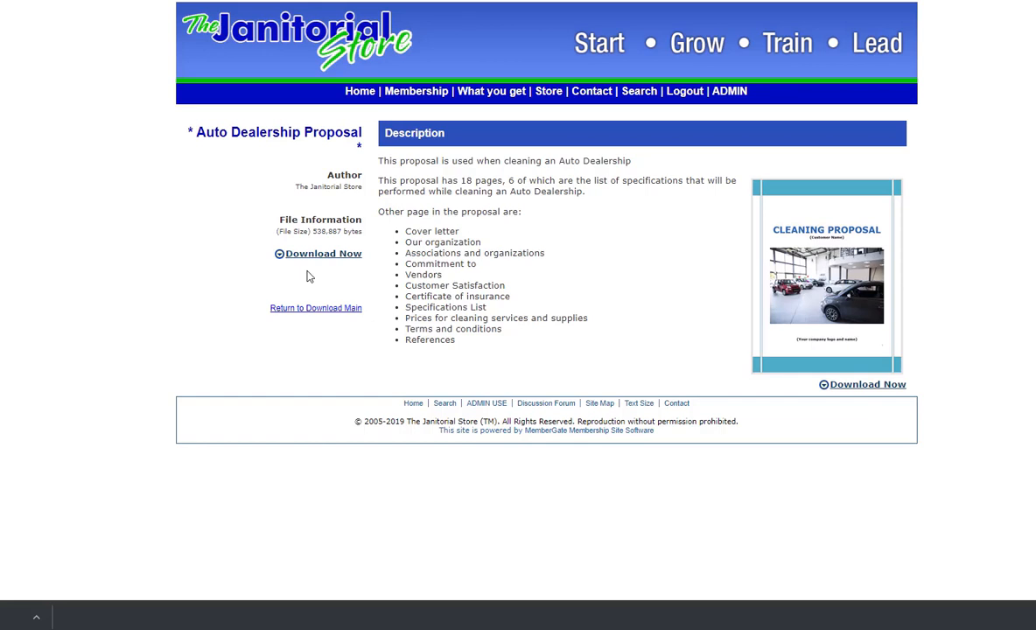
{"action": "mouse_move", "coordinate": [308, 277]}
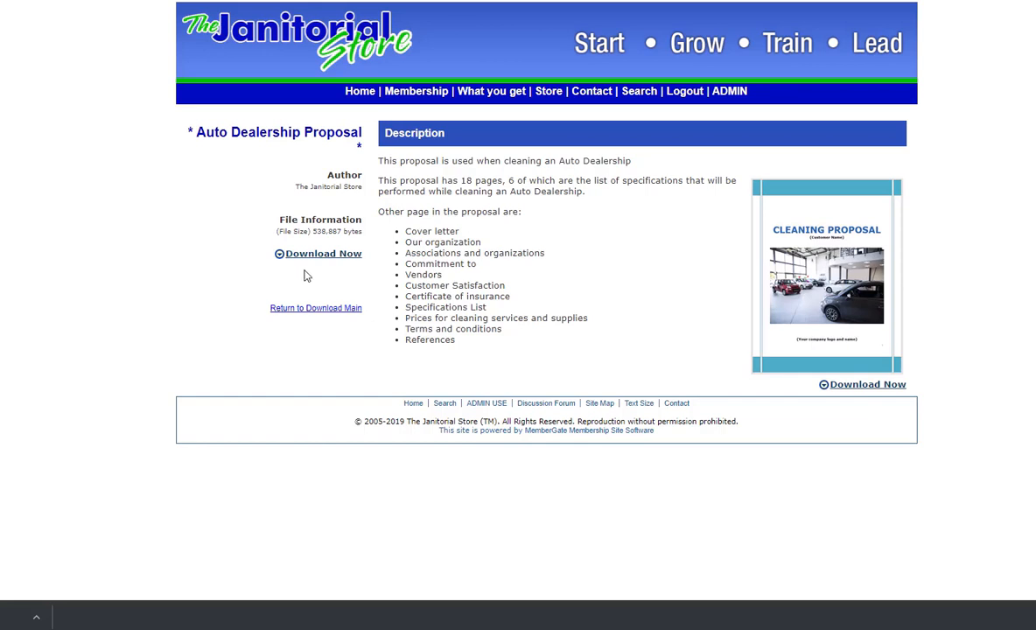
{"action": "mouse_move", "coordinate": [295, 273]}
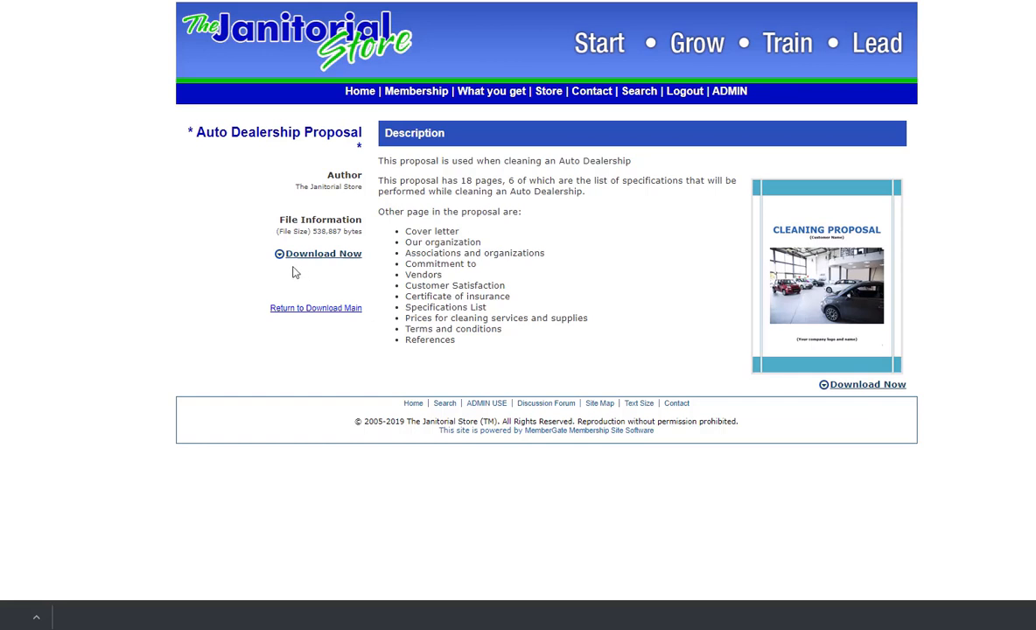